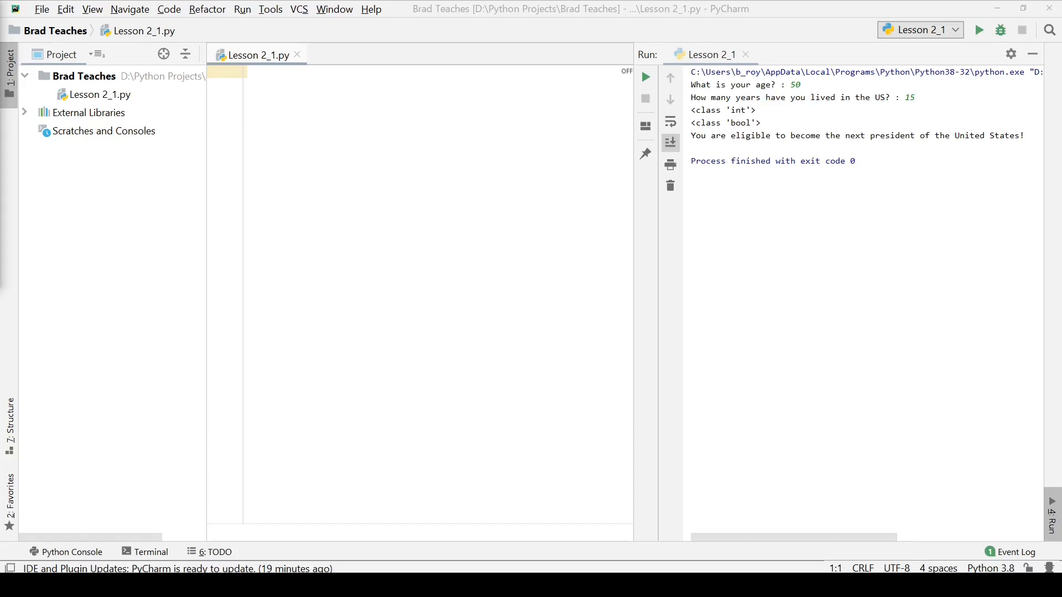
mouse_move(121, 219)
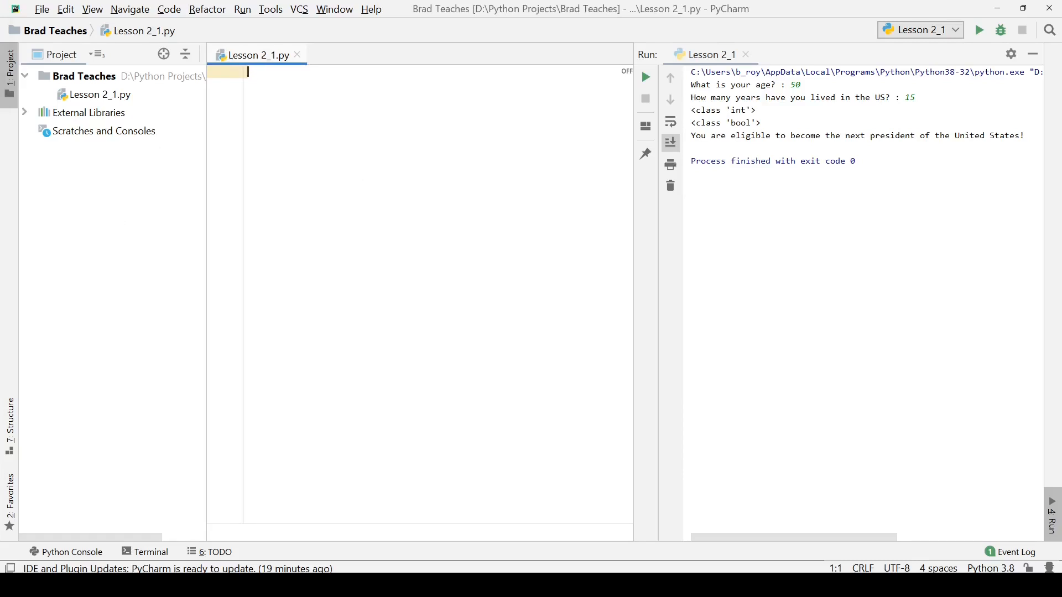
Define presMinAge = 35 and resMinYears = 14 on the first two lines
type("pres")
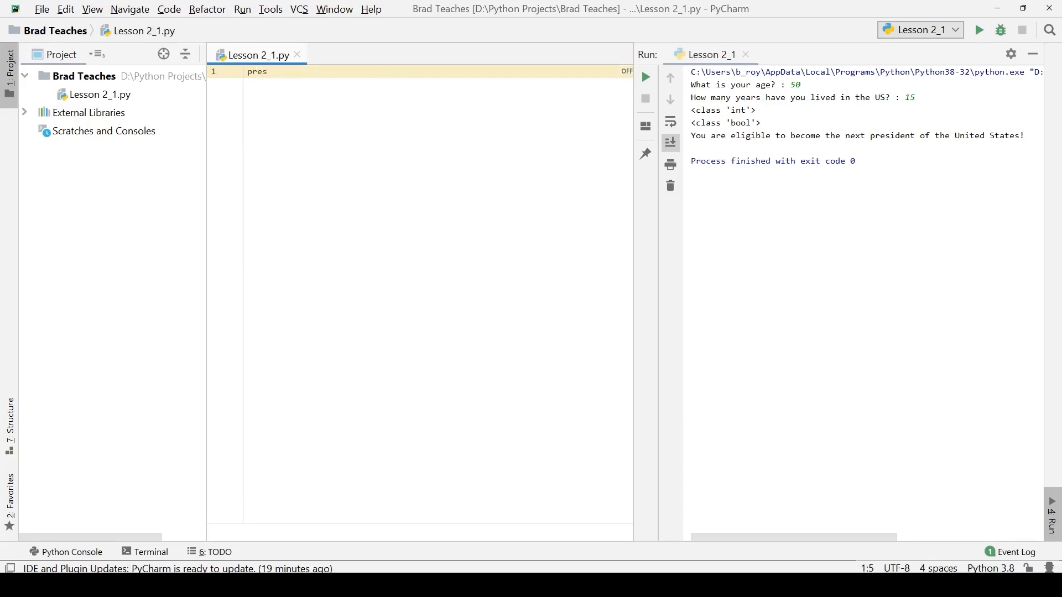
type("MinAge")
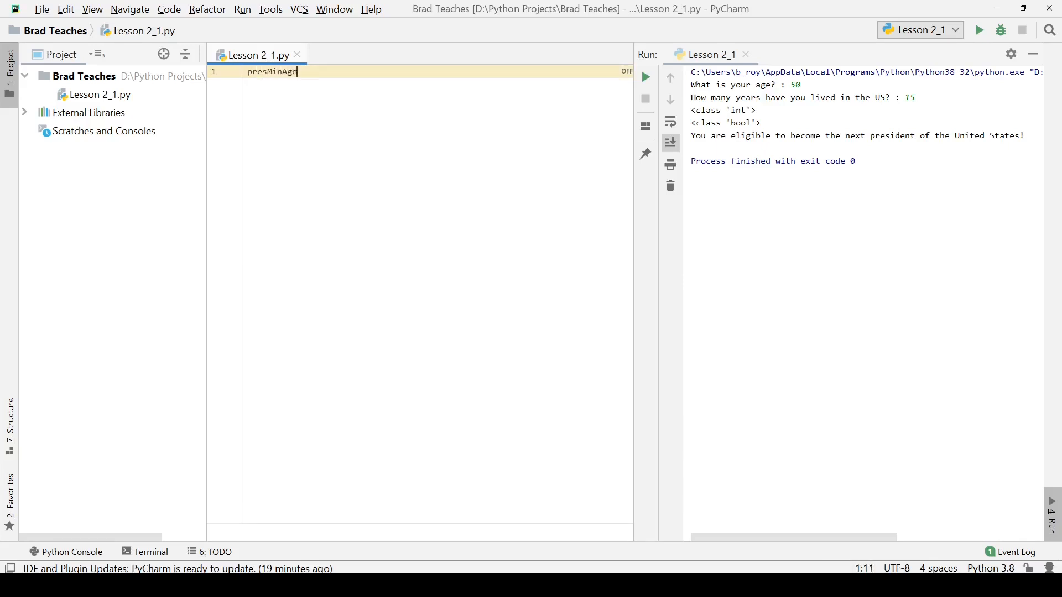
type("= 35")
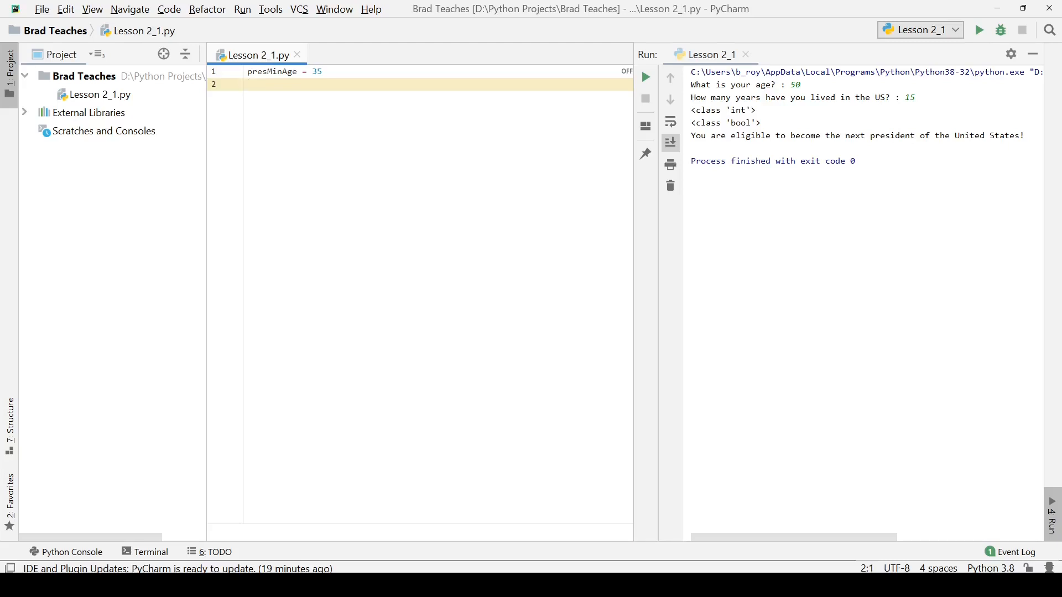
type("res")
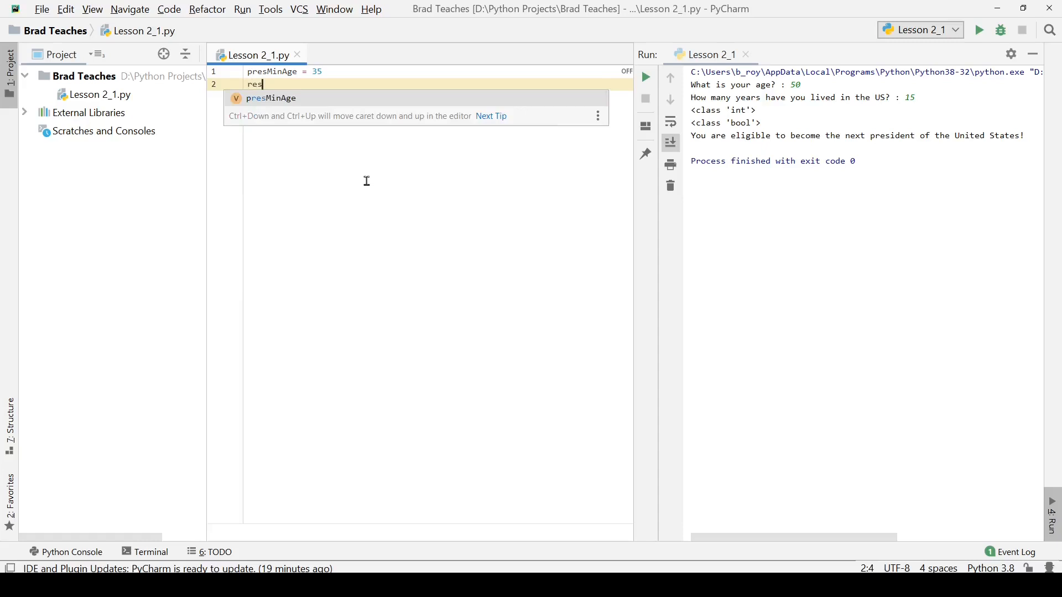
type("MinAg")
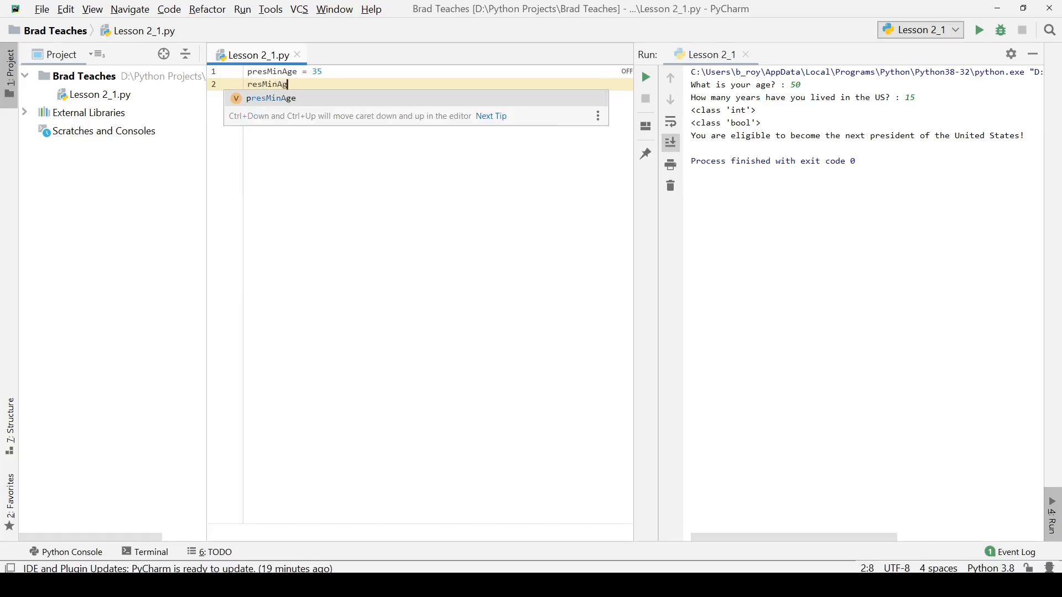
type("=")
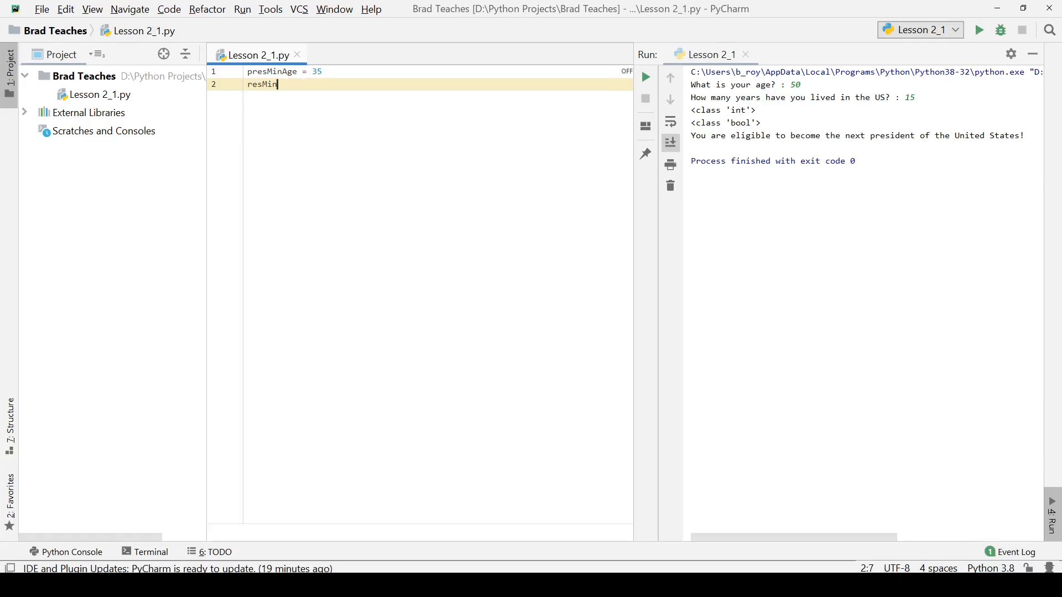
type("Ye")
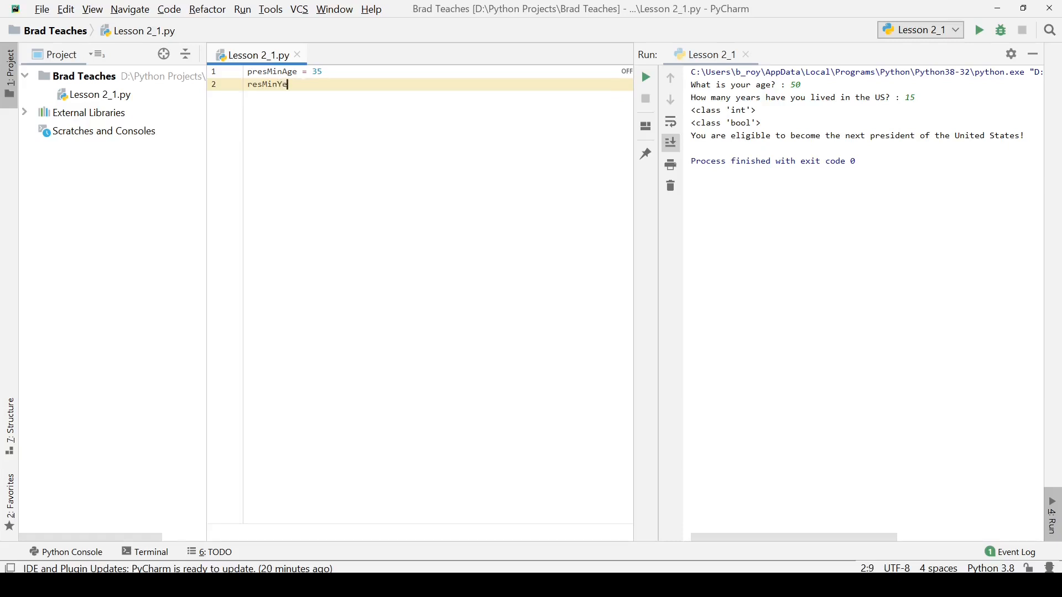
type("ars =")
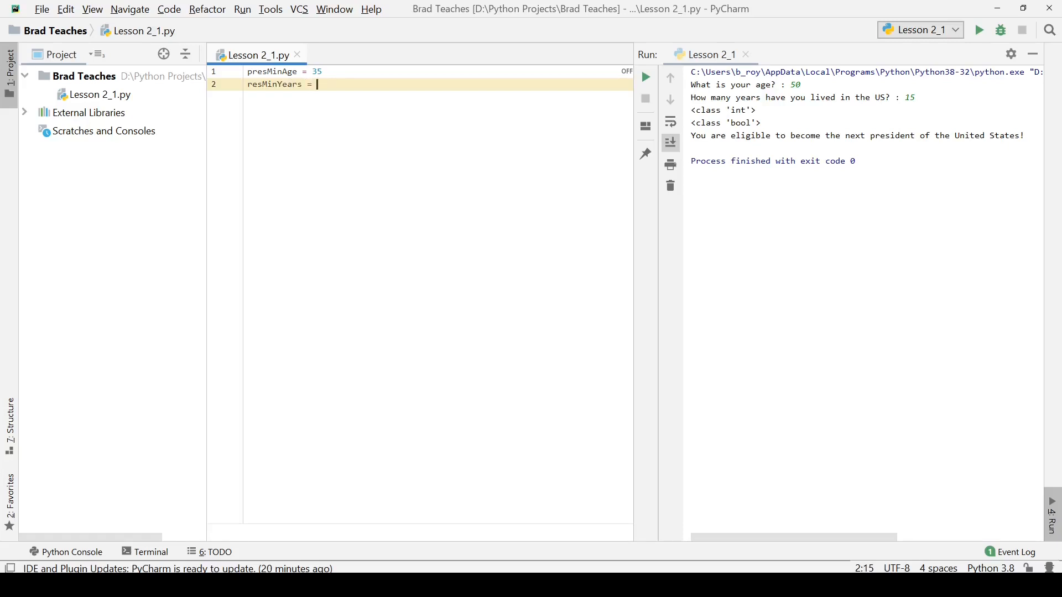
key("enter")
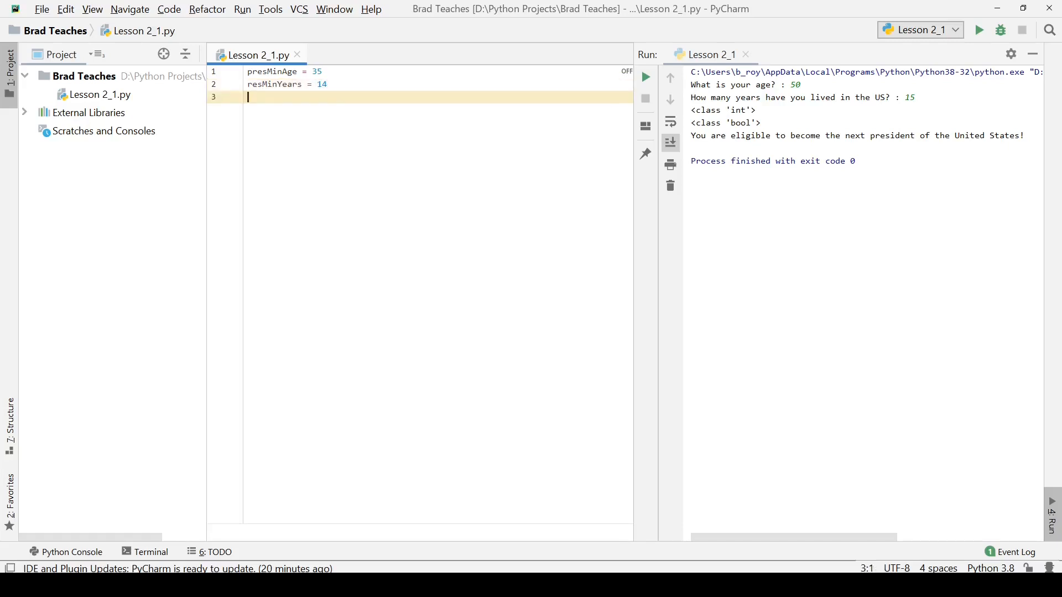
Define natBornAge = True on line 3, followed by a blank line
type("N")
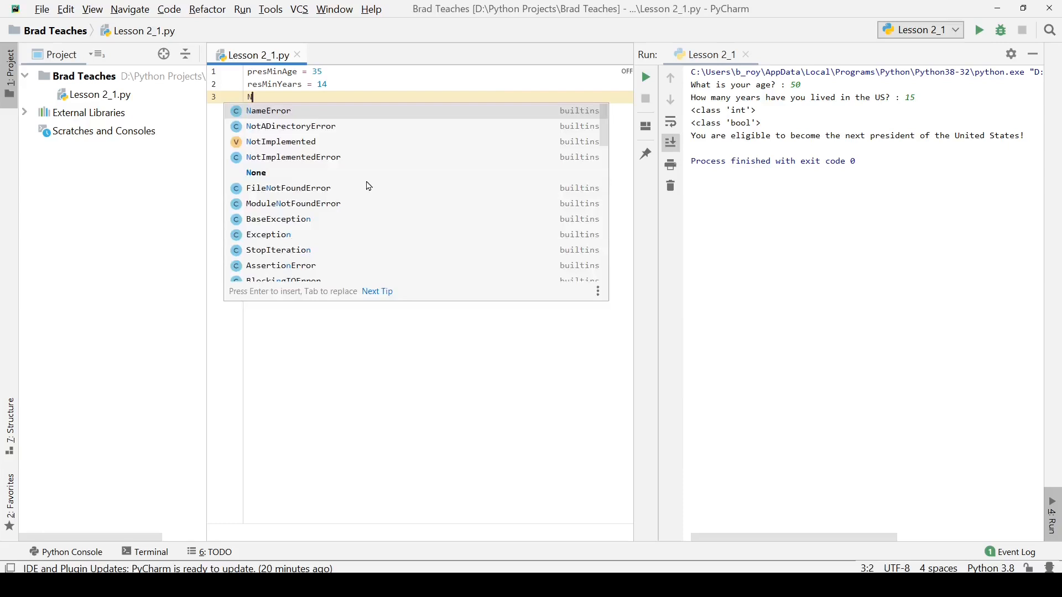
type("at")
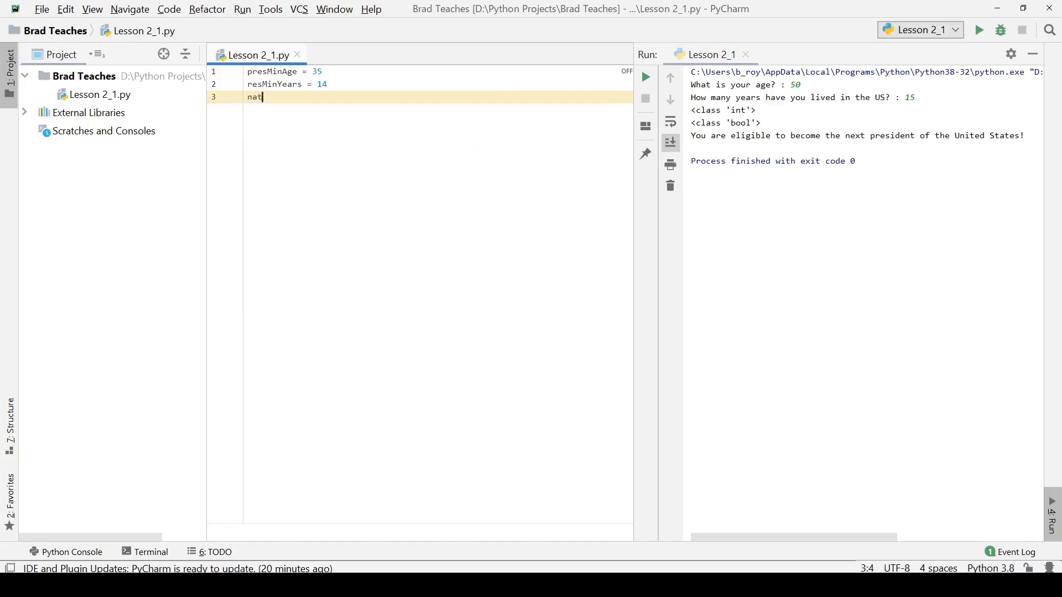
type("BornAge =")
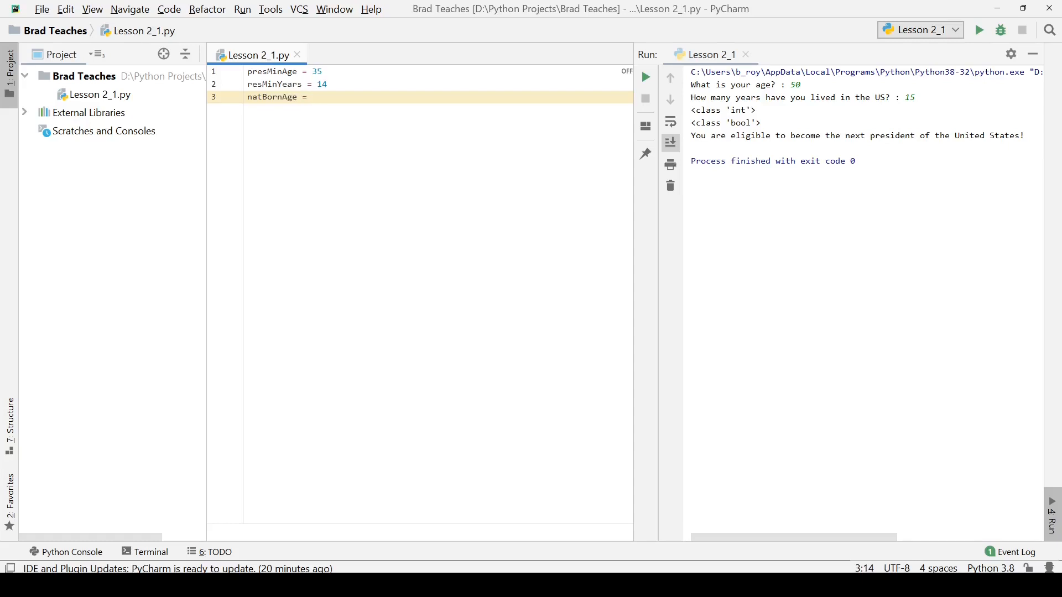
type("True")
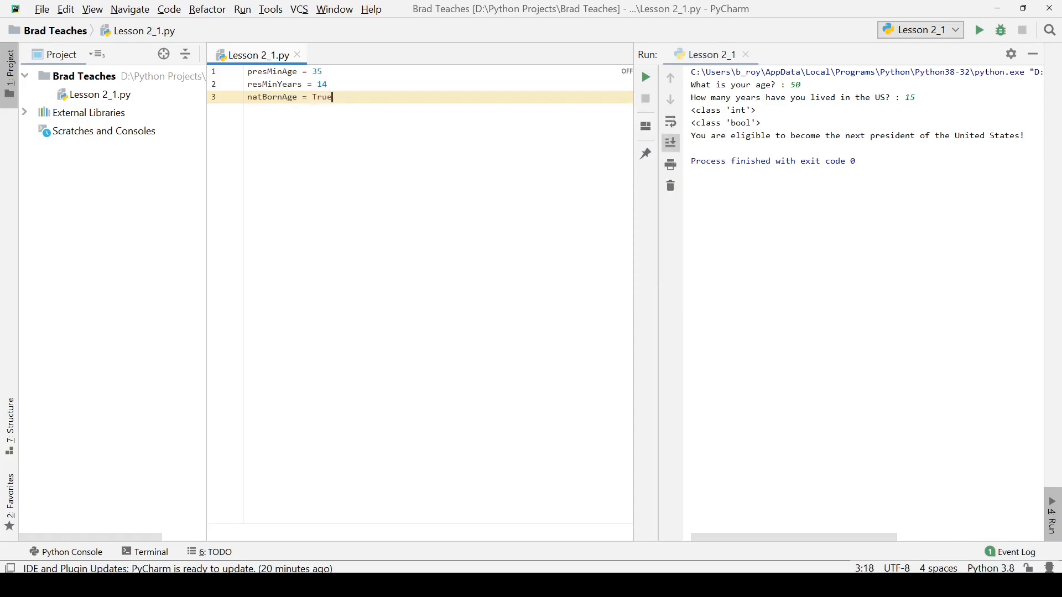
key("Enter")
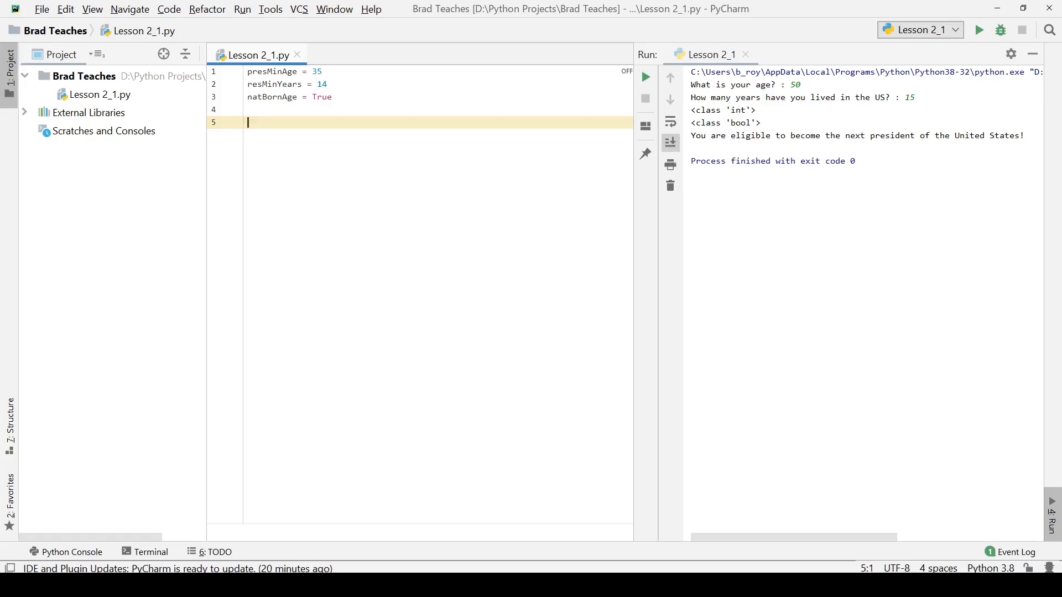
Add userAge = input("What is your age? : ") on line 5
type("input")
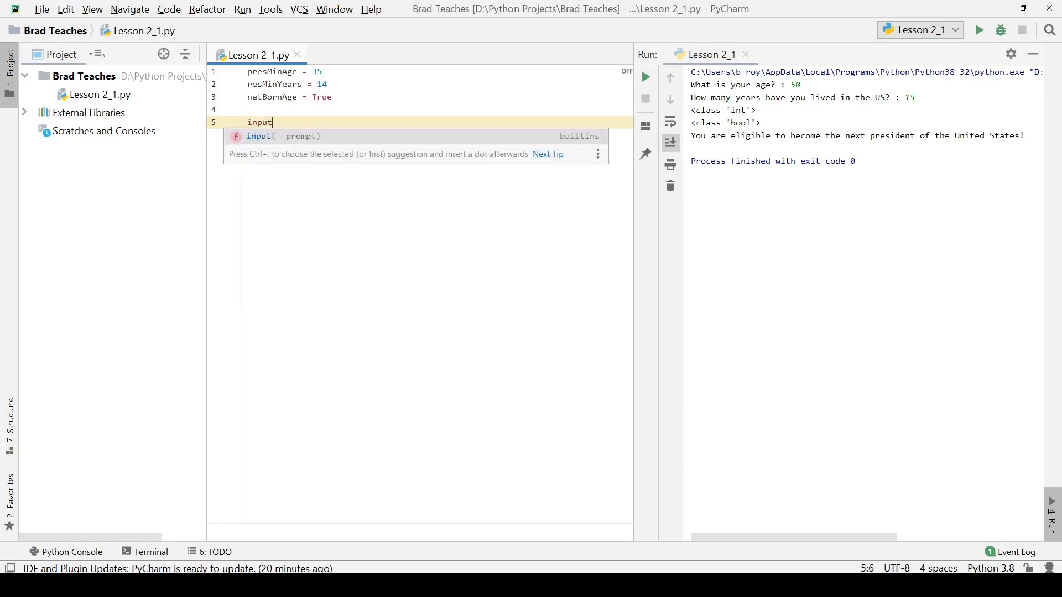
type("(")
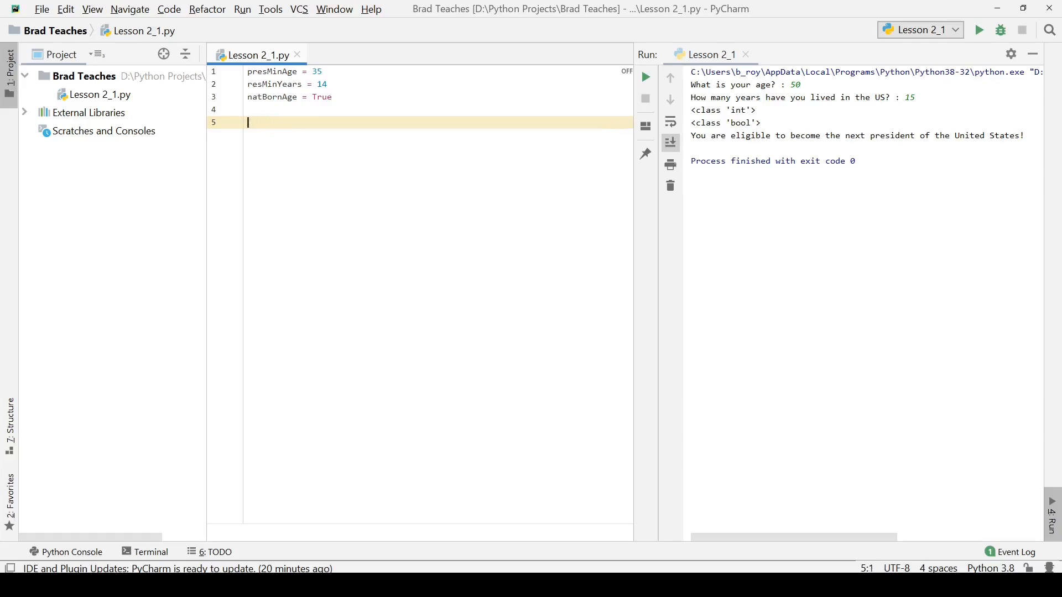
type("user")
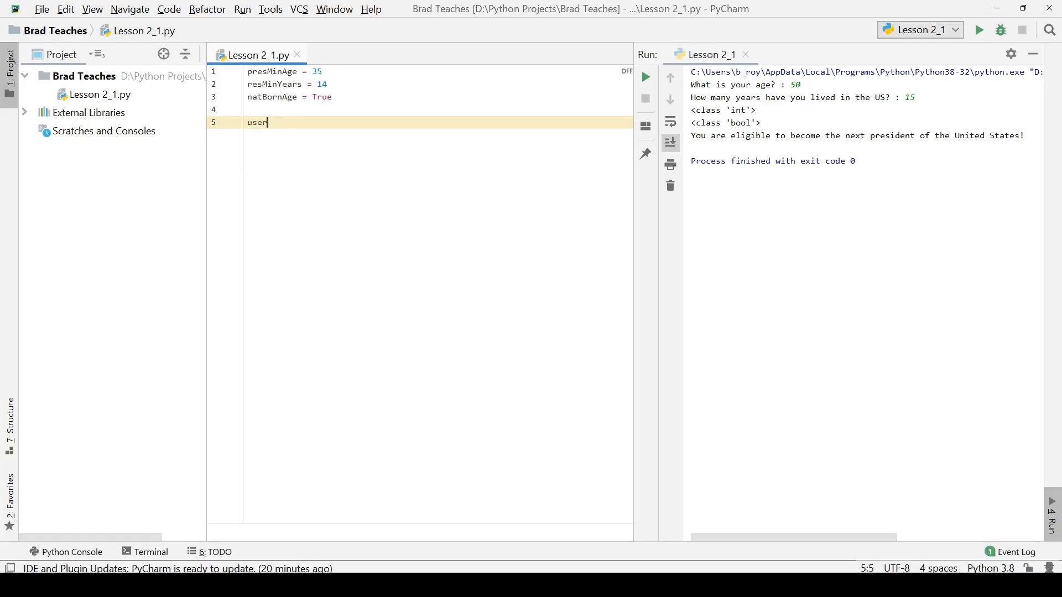
type("Age")
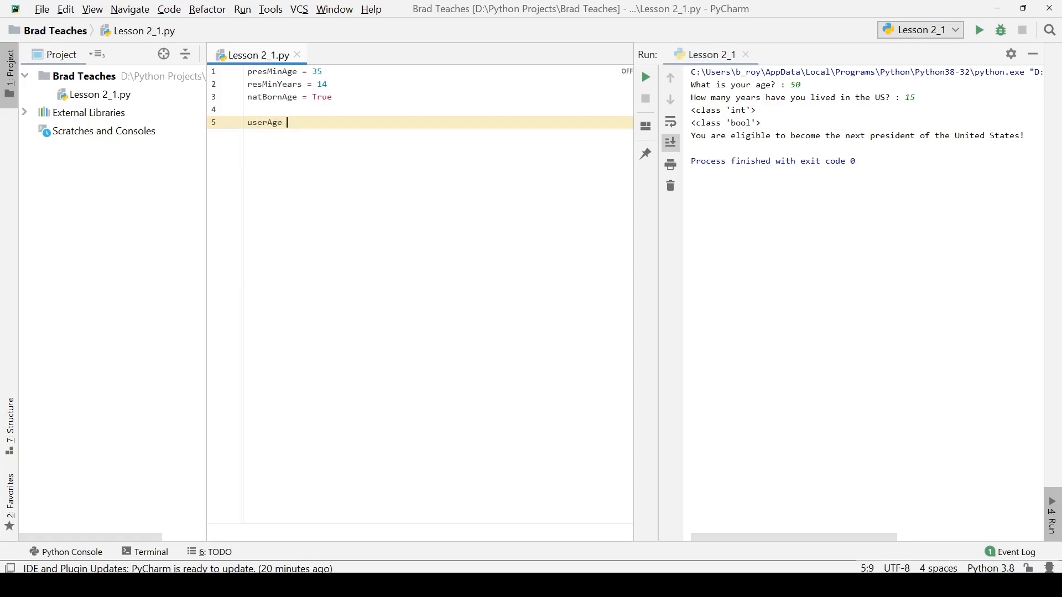
type("= input(")
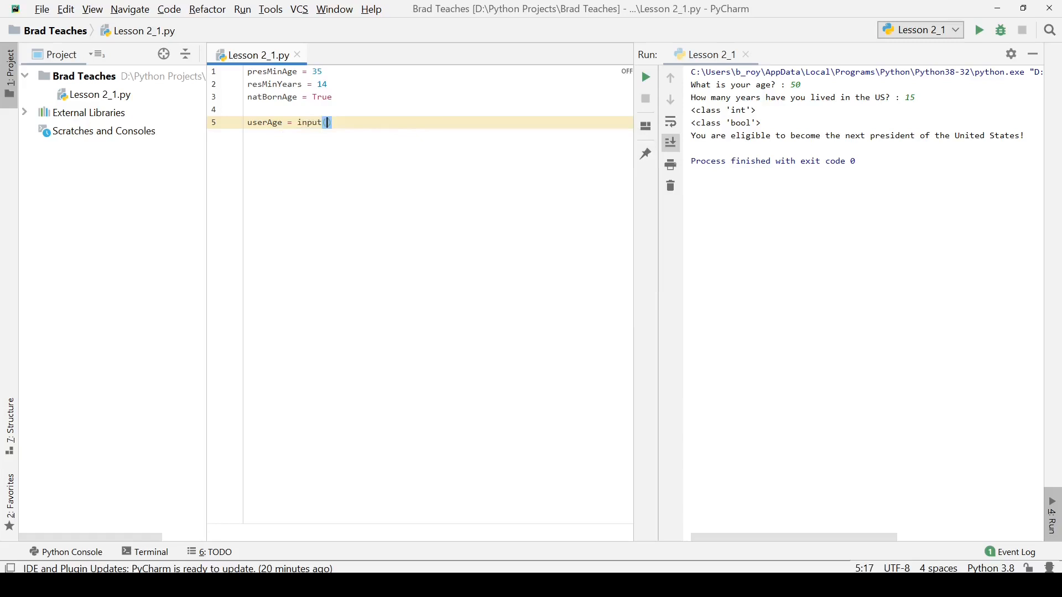
type("\"What is your age")
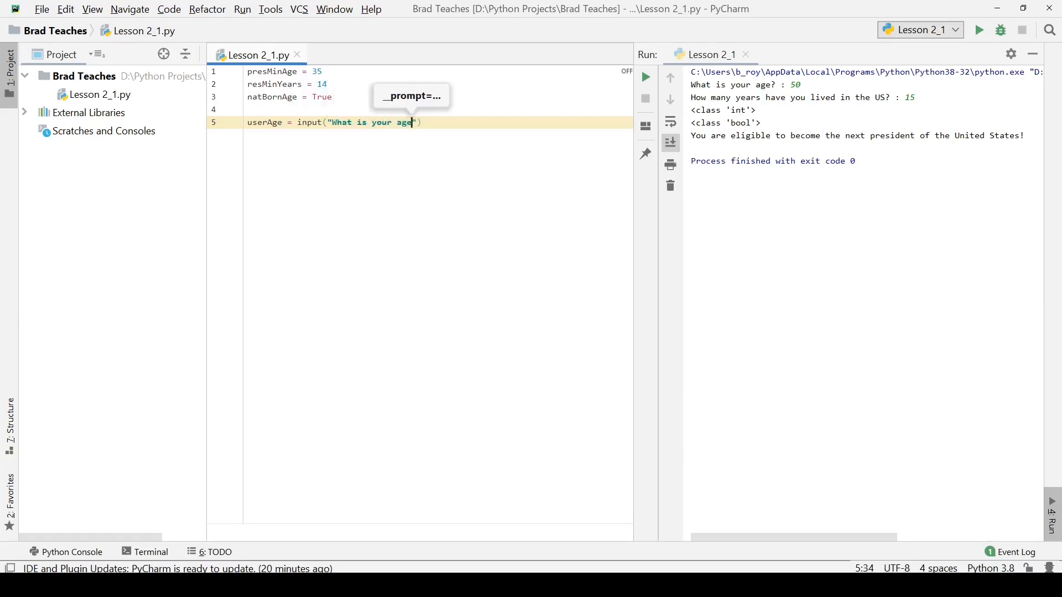
type("? :")
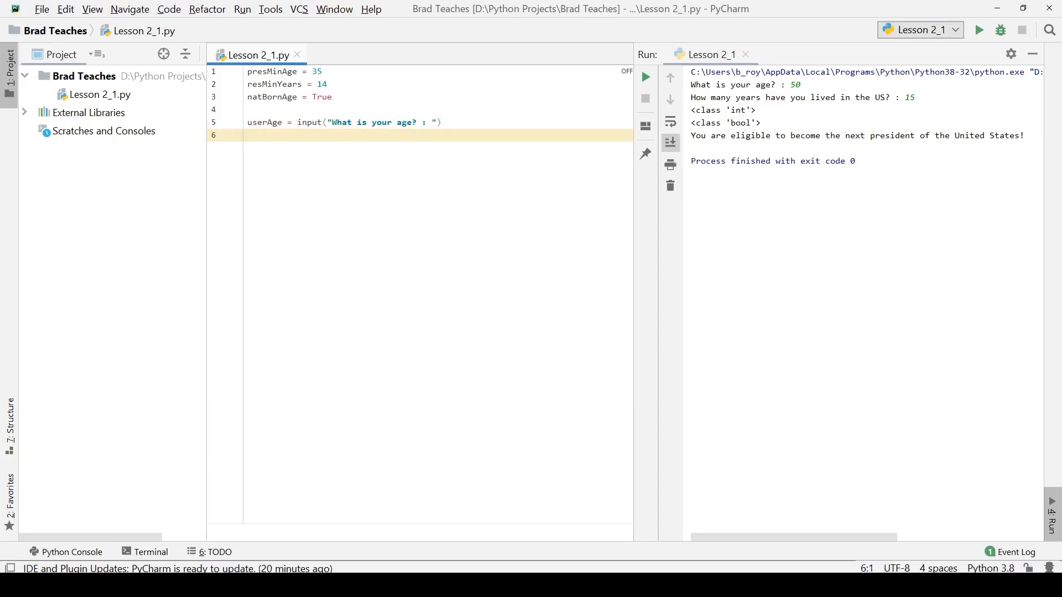
Add userResYears = input("how many years have you lived in the US? : ") on line 6
type("userRes")
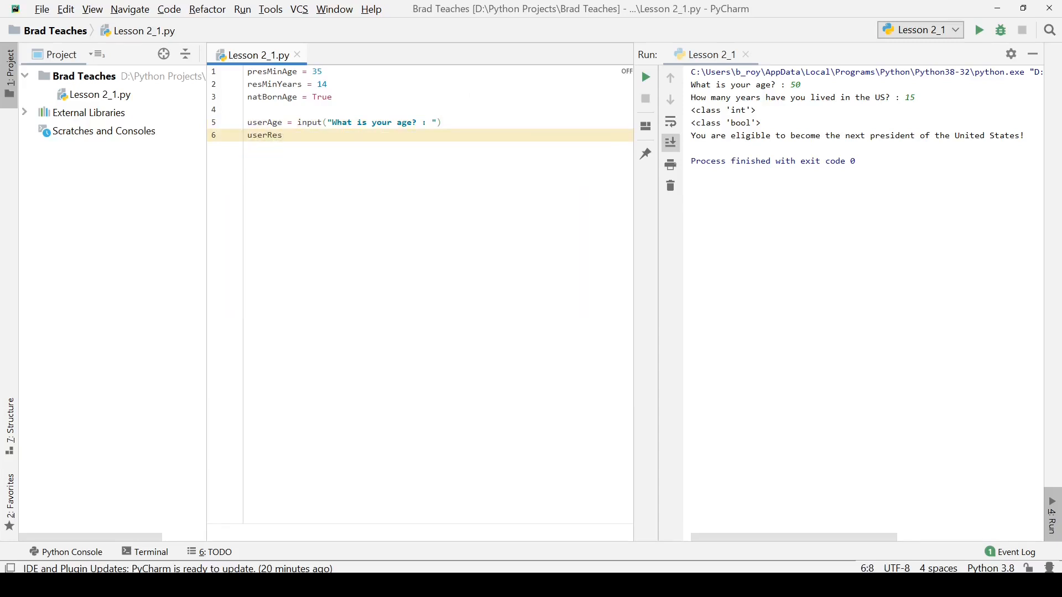
type("Years =")
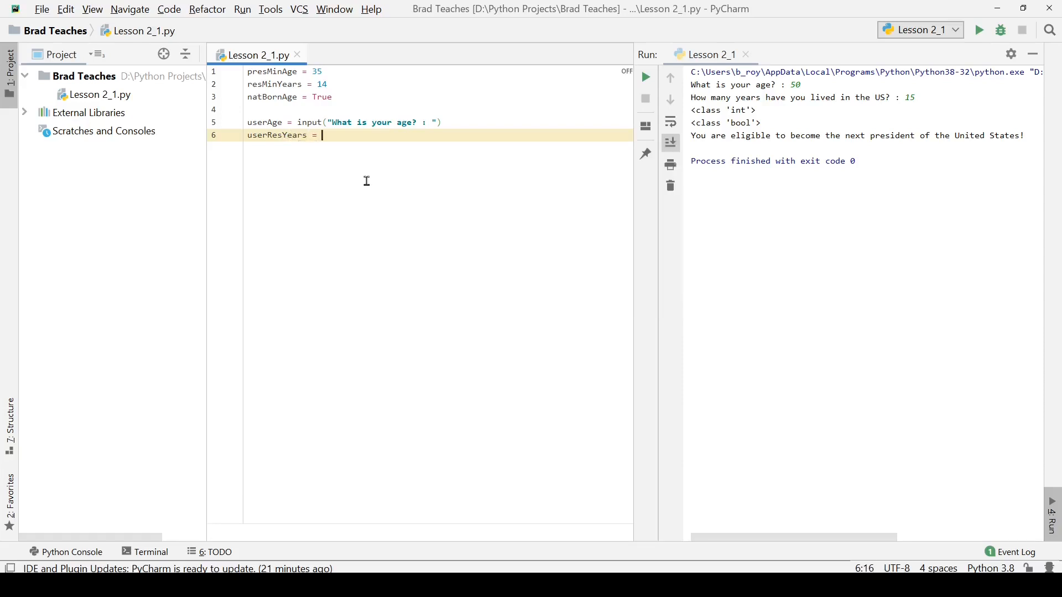
type("input")
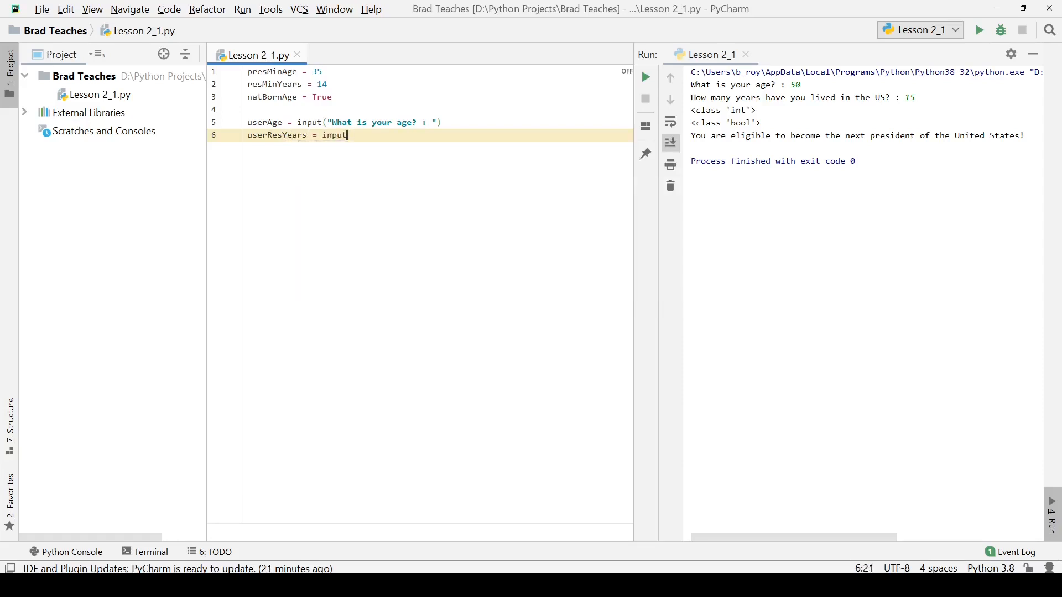
type("(\"W\")")
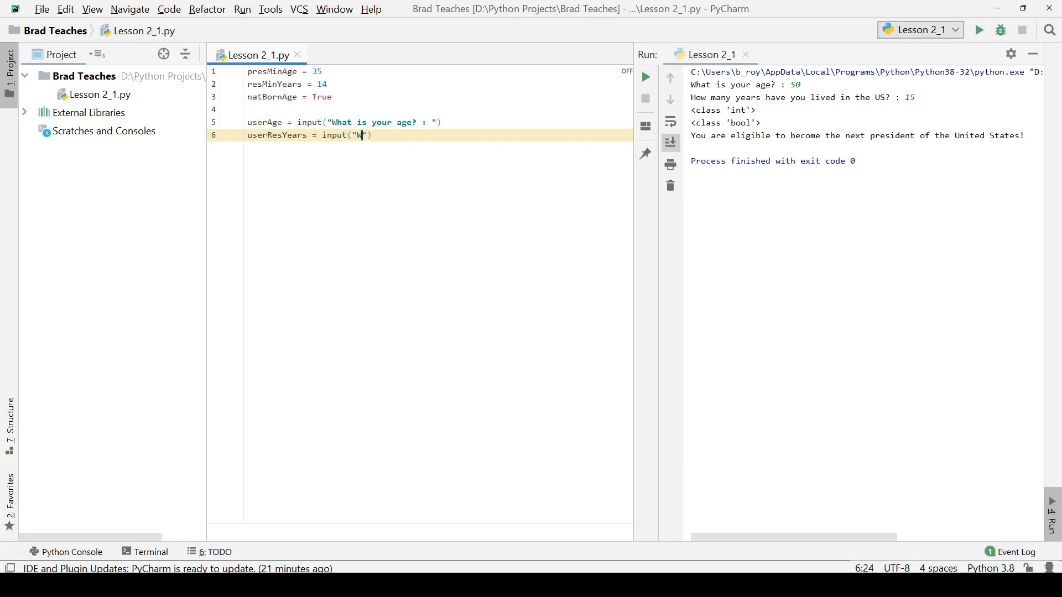
type("GH")
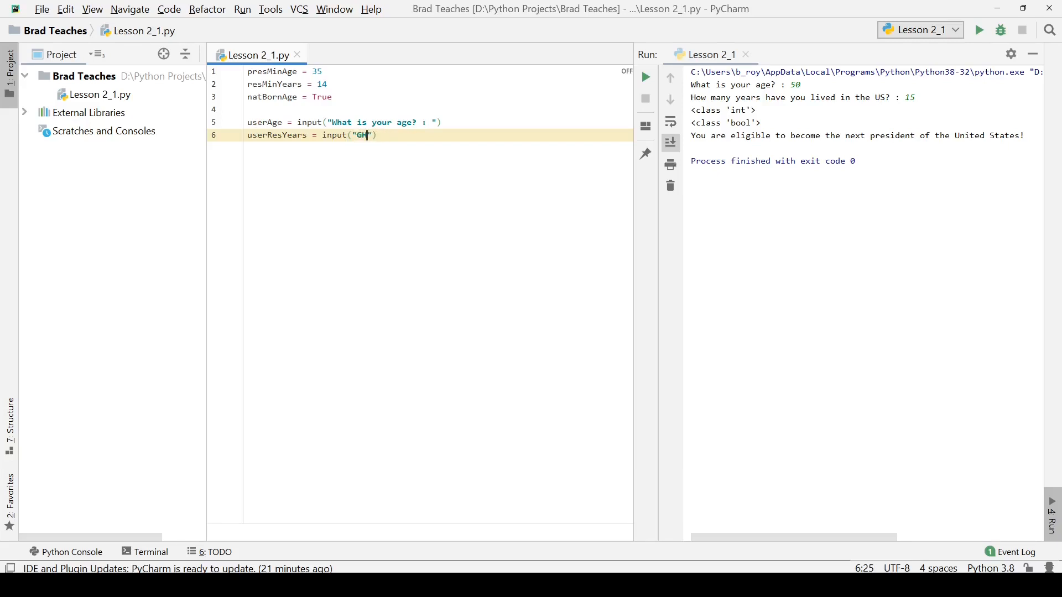
key("BackSpace")
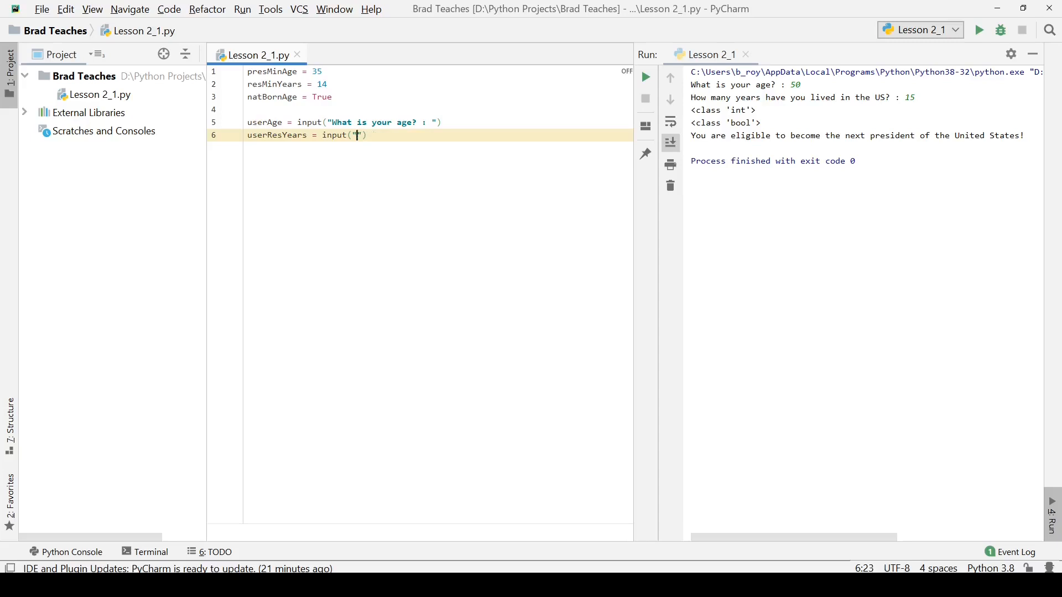
type("how many years")
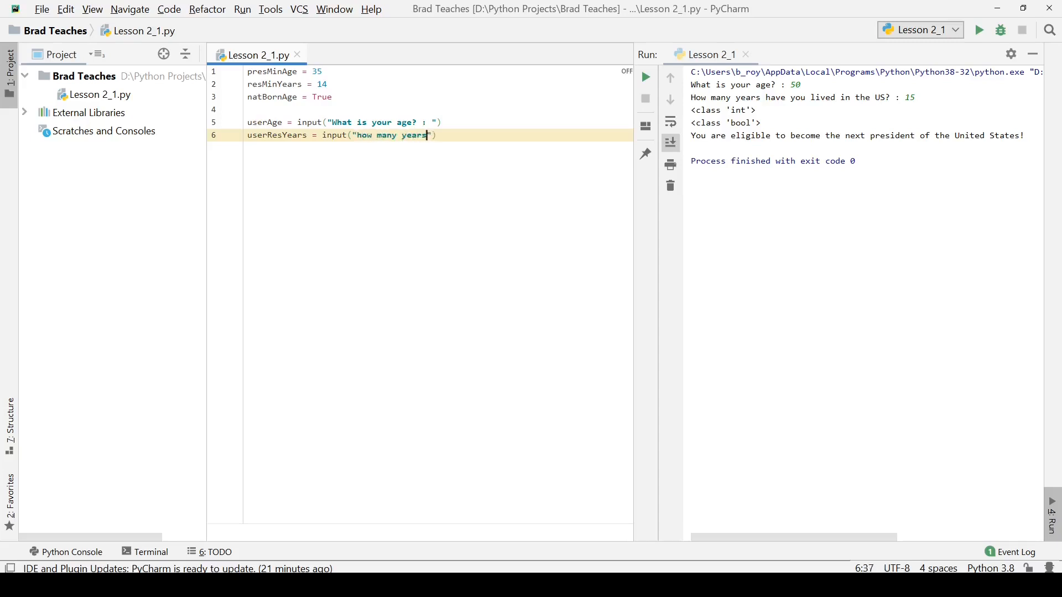
type("have you lived")
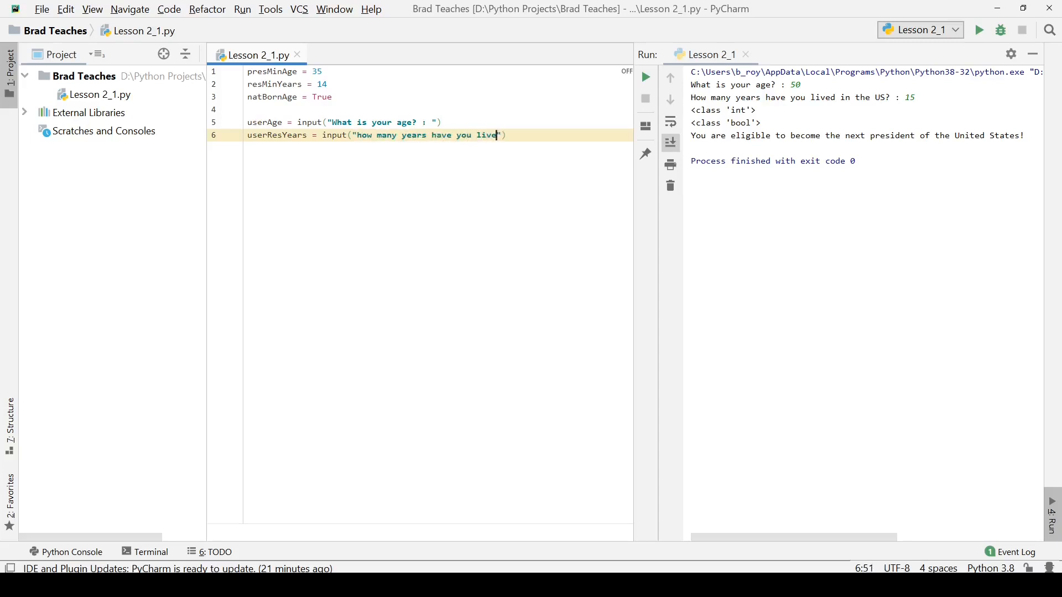
type("in the US? :")
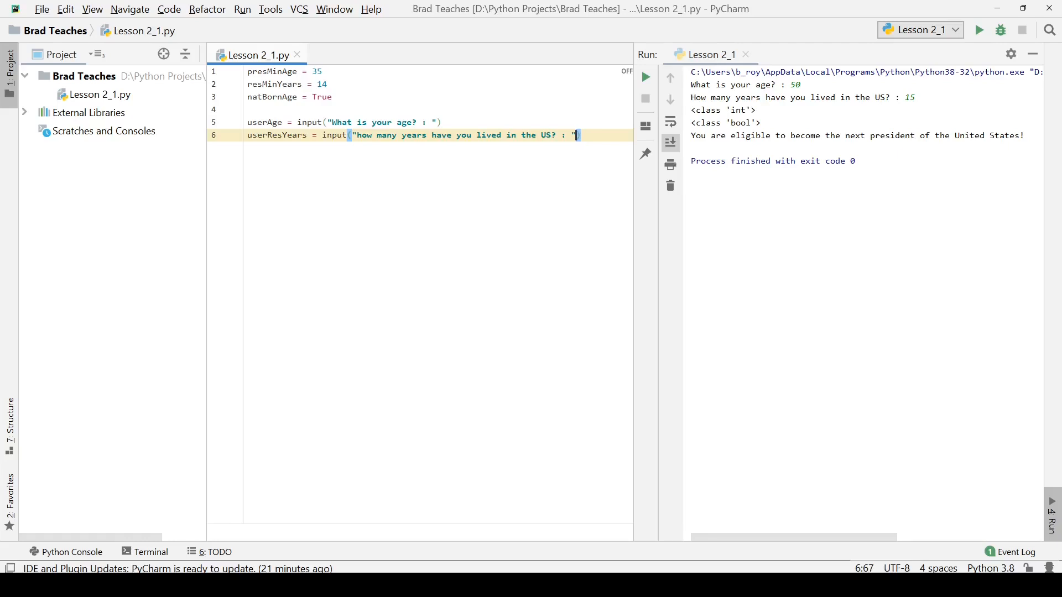
key("Enter")
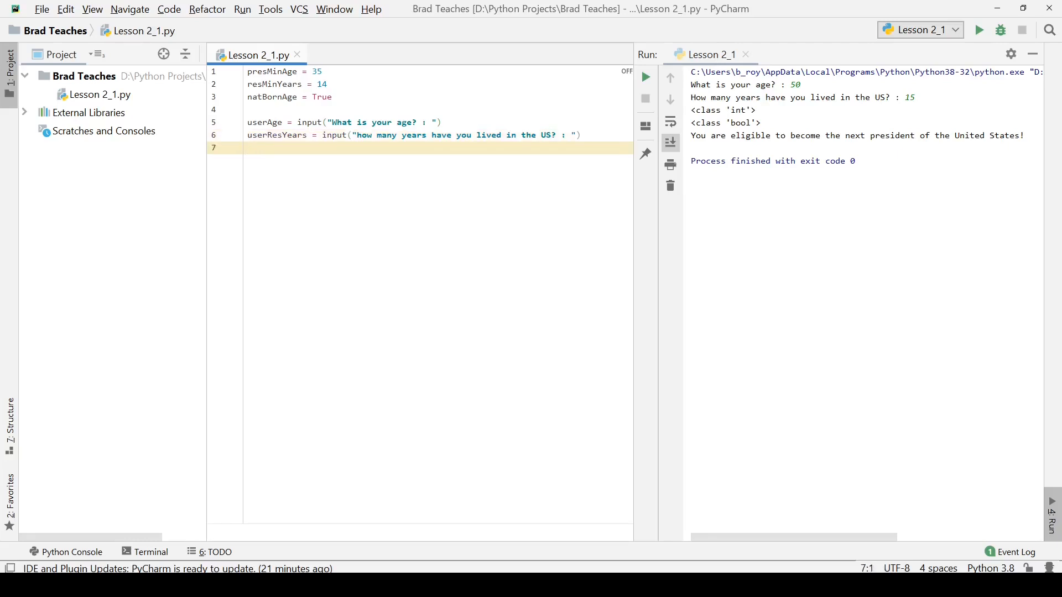
Add userNatStatus = input("Were you born in the US? : ") on line 7
type("u")
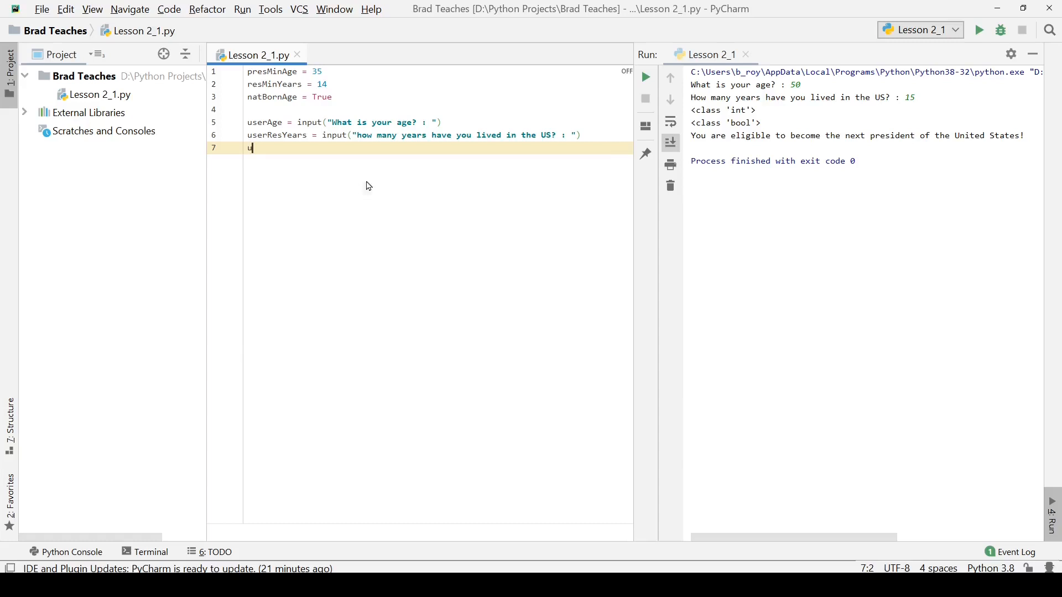
type("userNat")
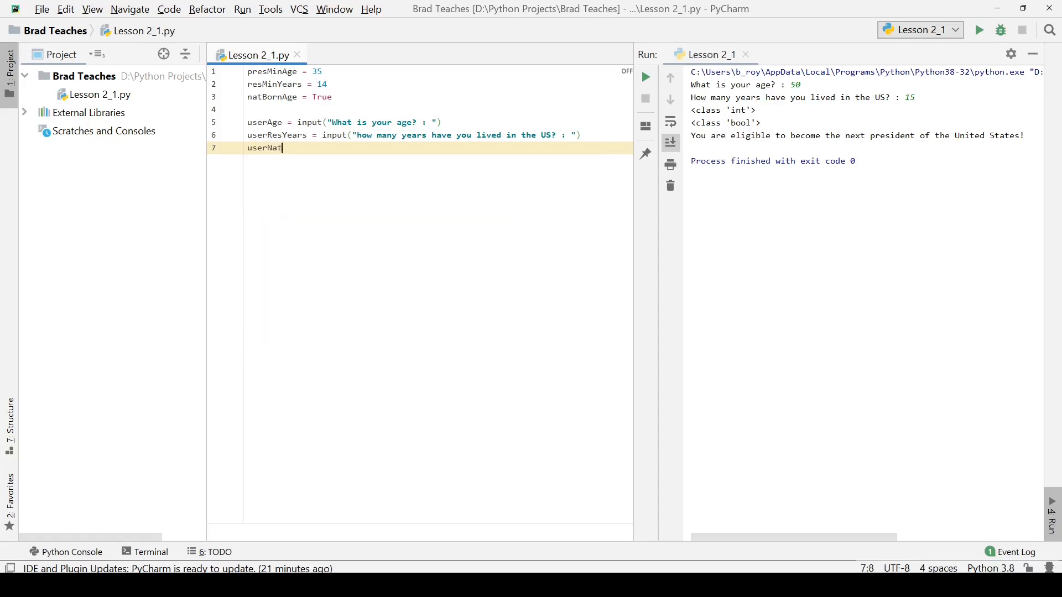
type("Status = input(\"")
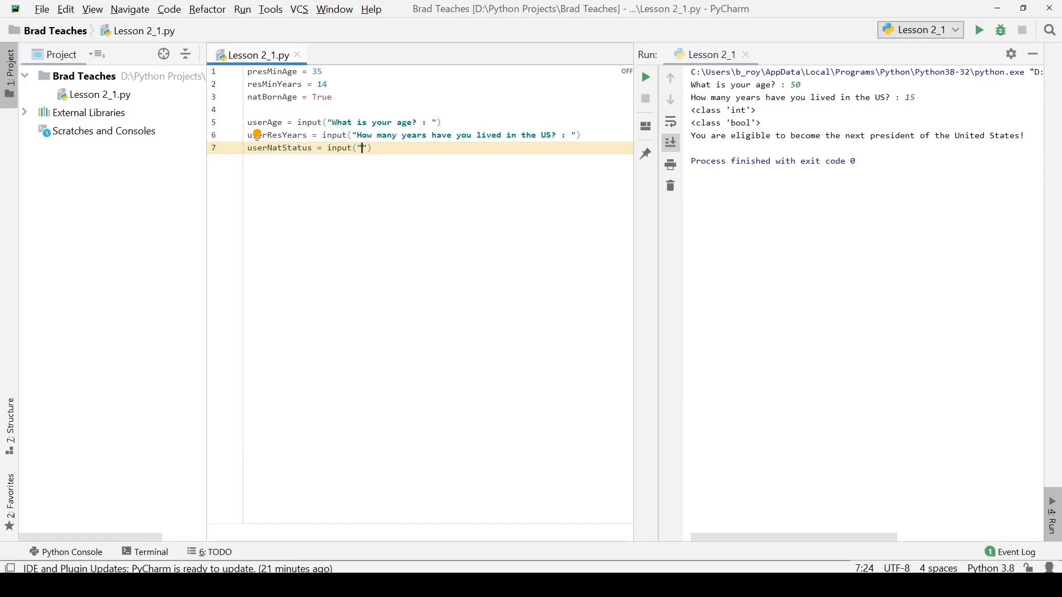
type("Were you born")
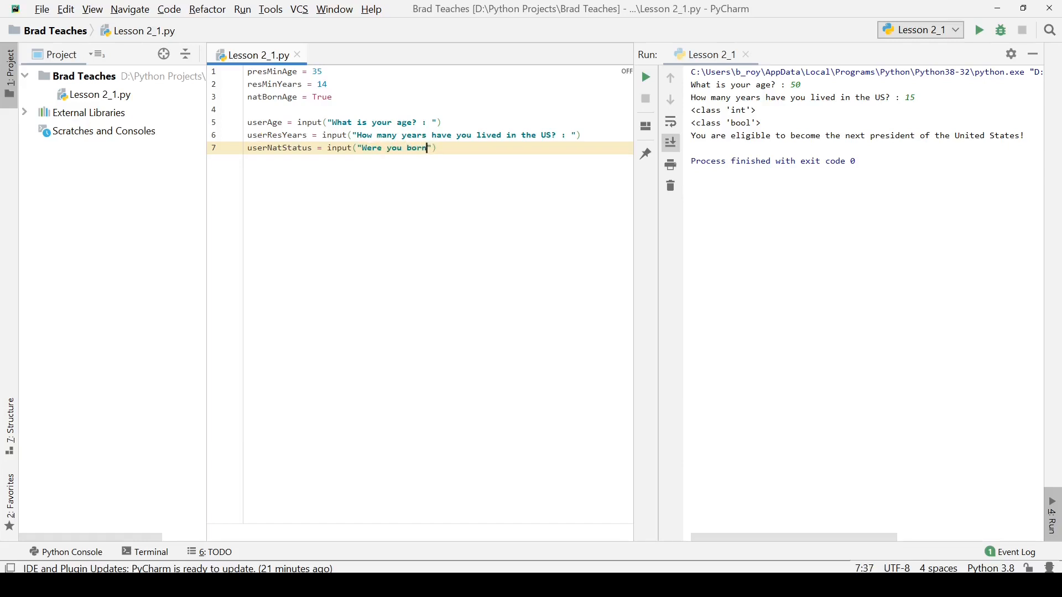
type("in the US? :")
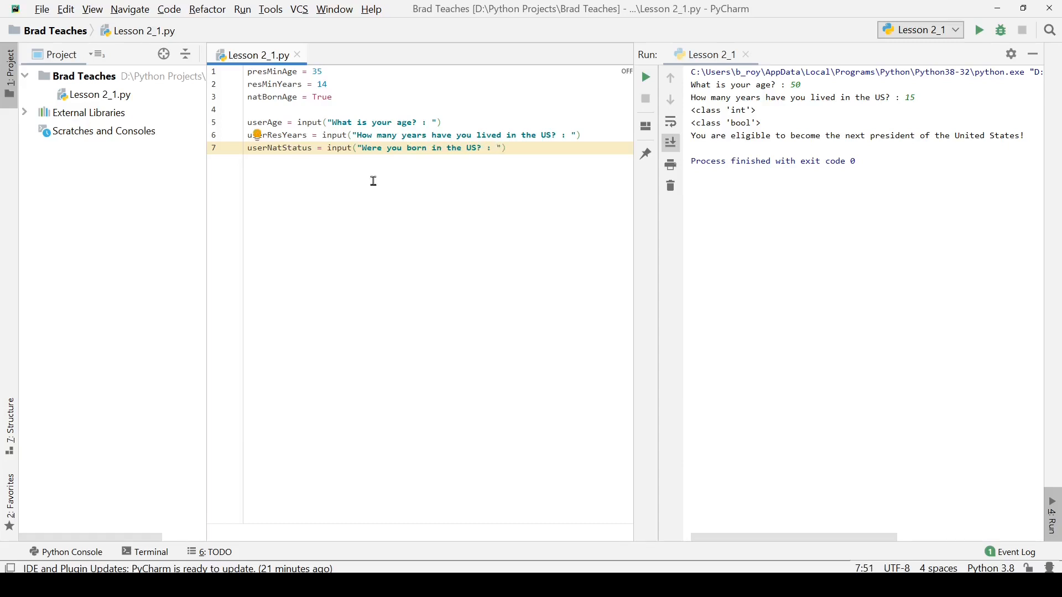
key("Enter")
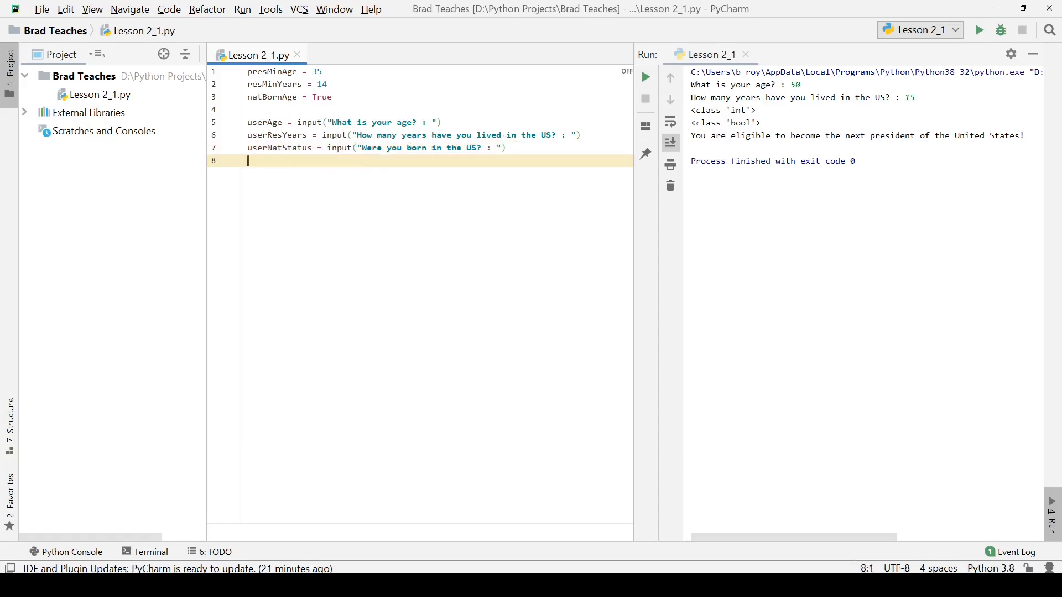
After a blank line, write the skeleton if(() and () and ()): on line 9
key("enter")
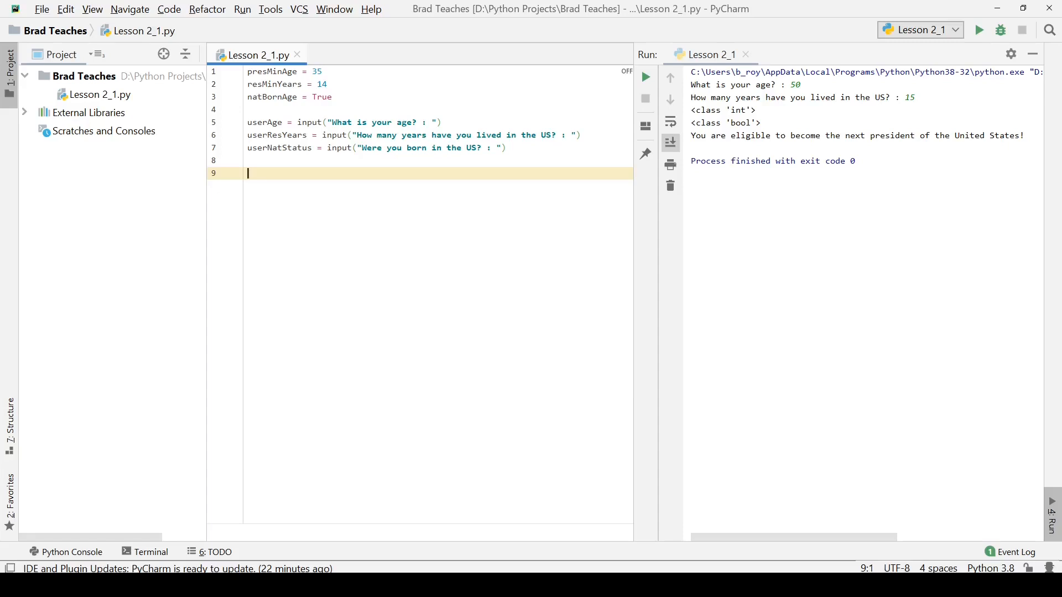
type("if")
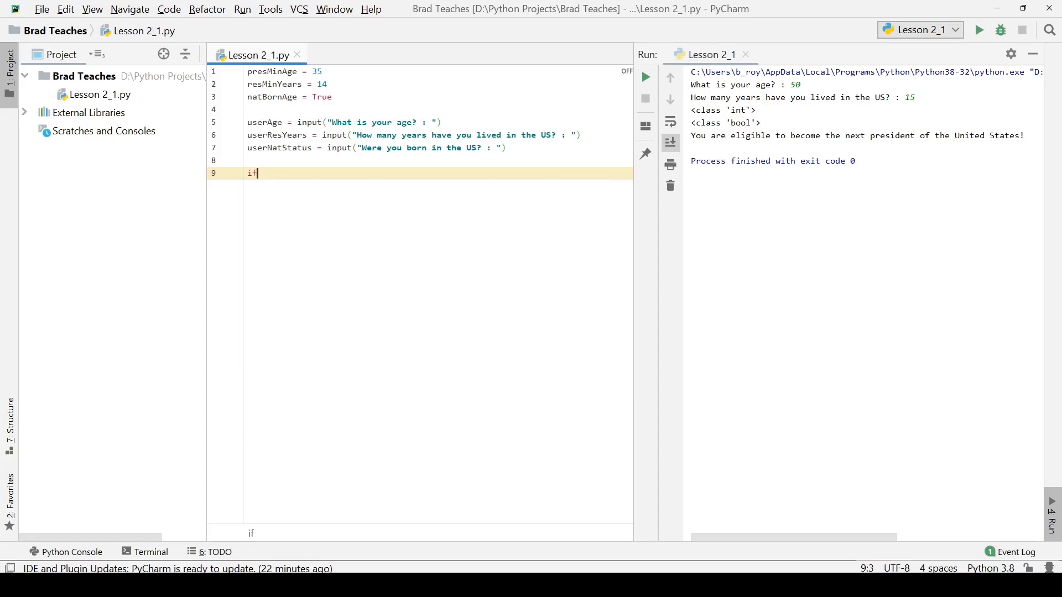
type("(")
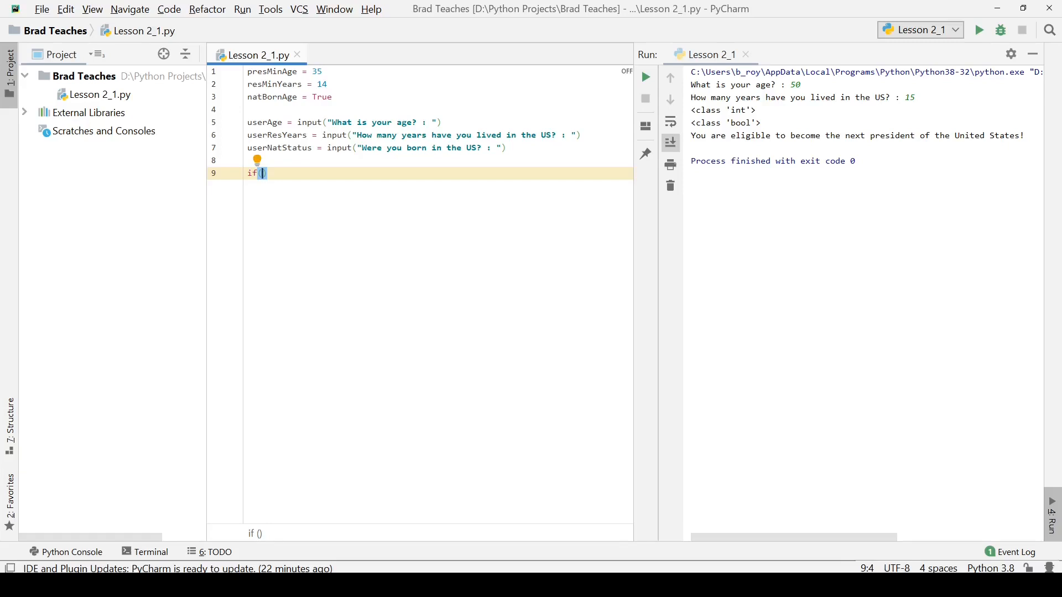
type("(")
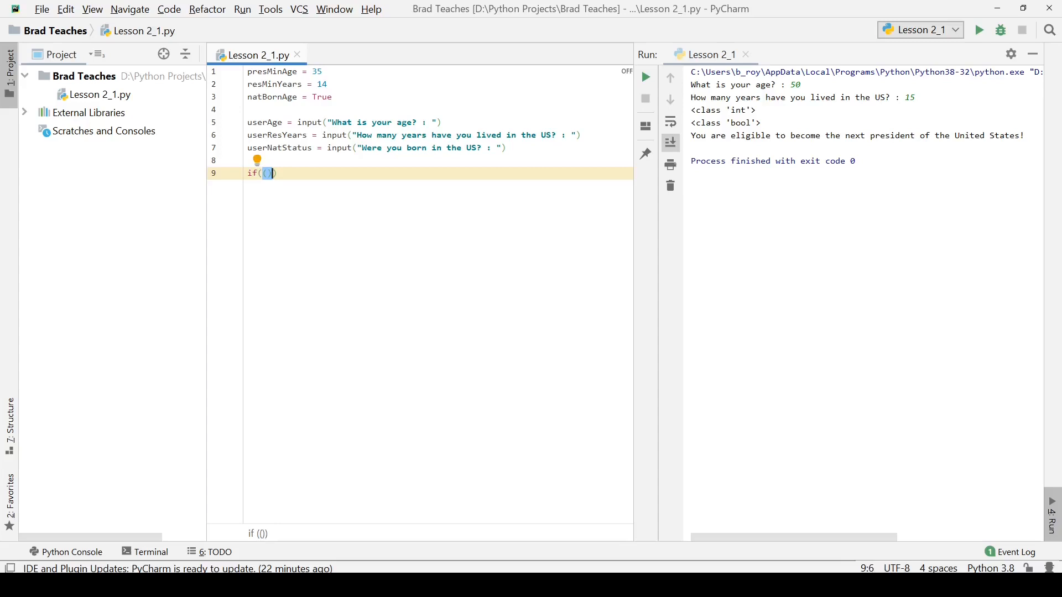
type("and")
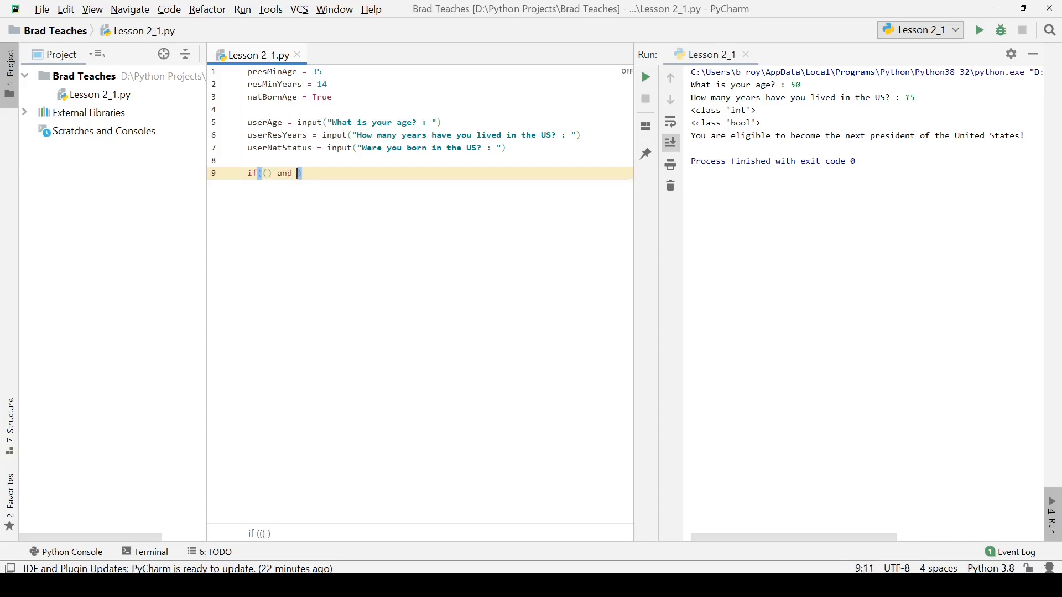
type("()")
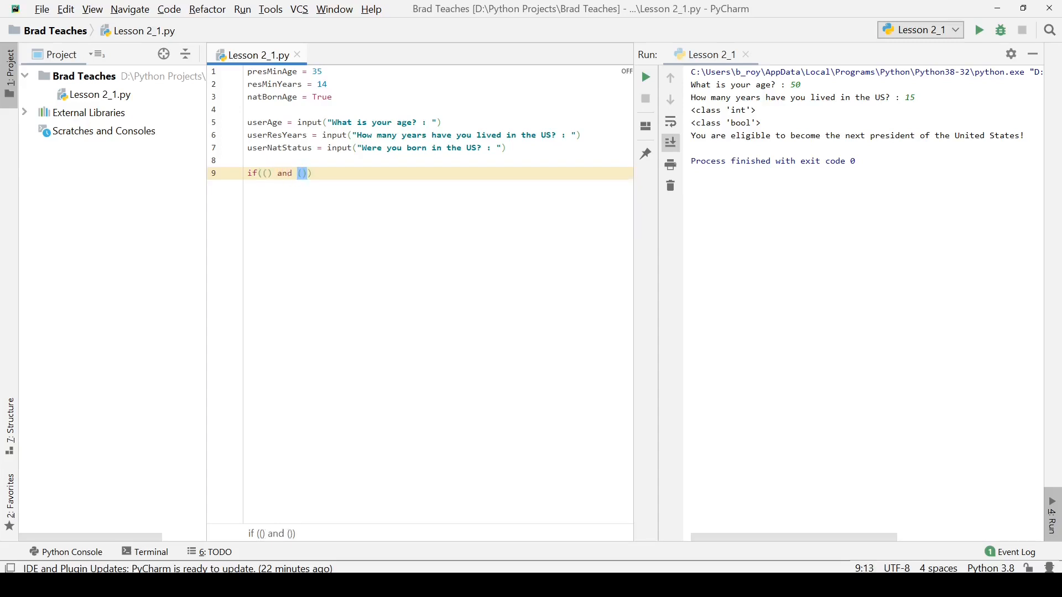
type("and")
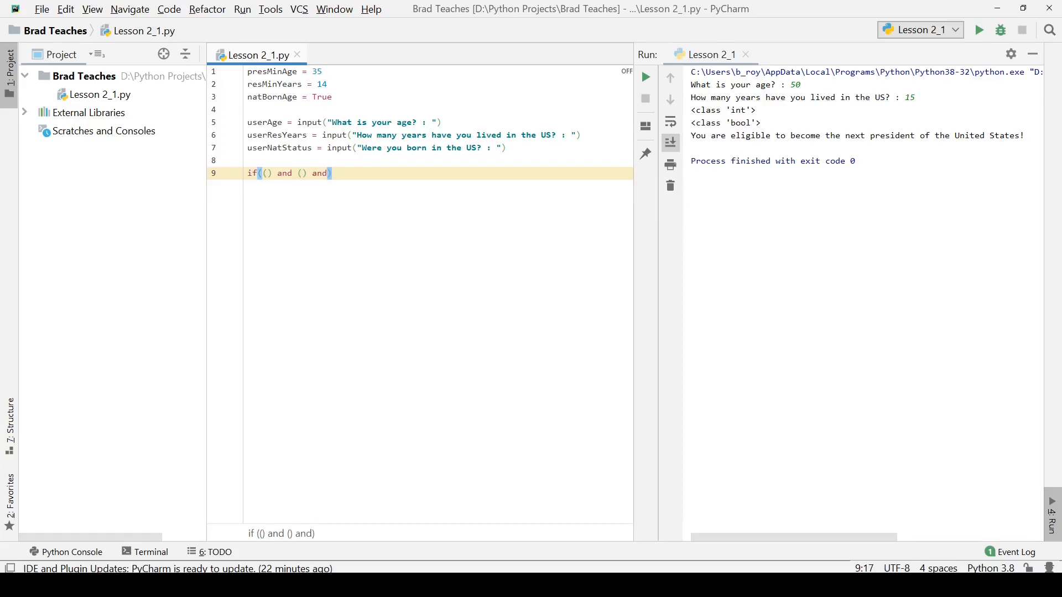
type("()")
type("print(\"")
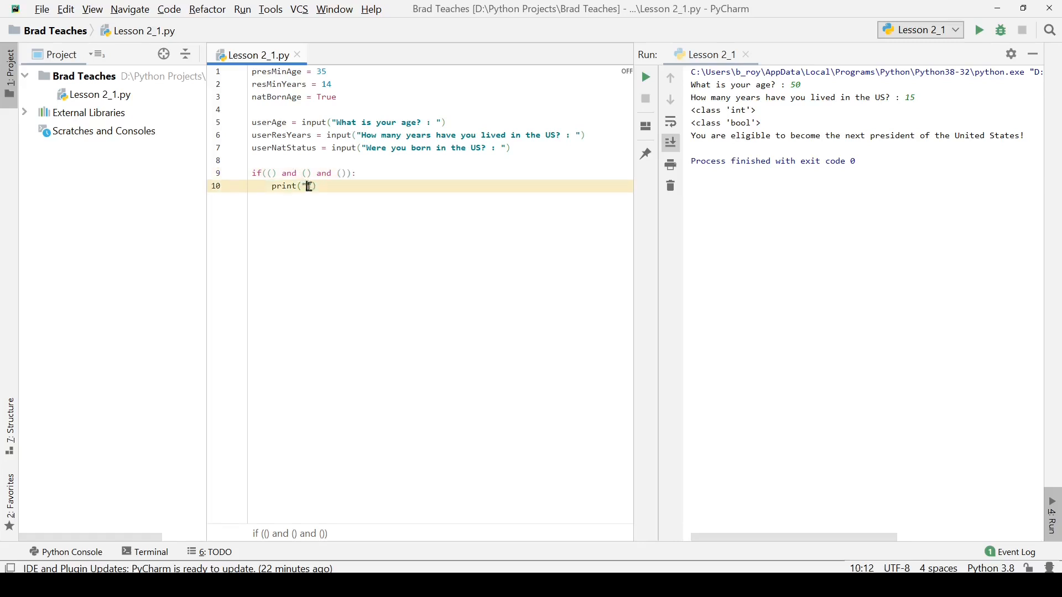
Print "You are eligible to become the next president of the US! " and add else:
type("You are eligible")
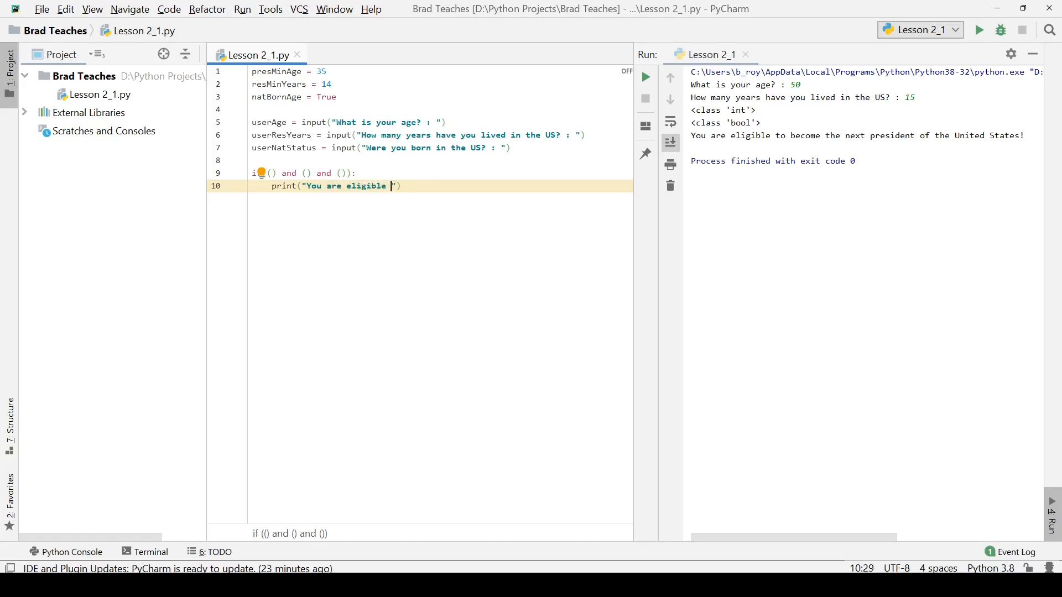
type("to beconme the")
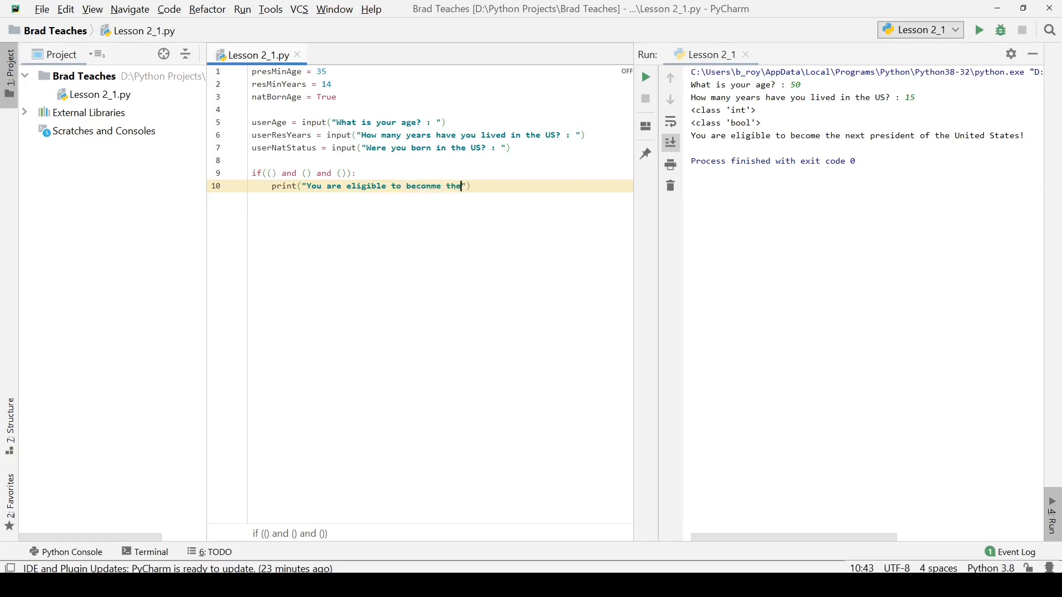
key("BackSpace")
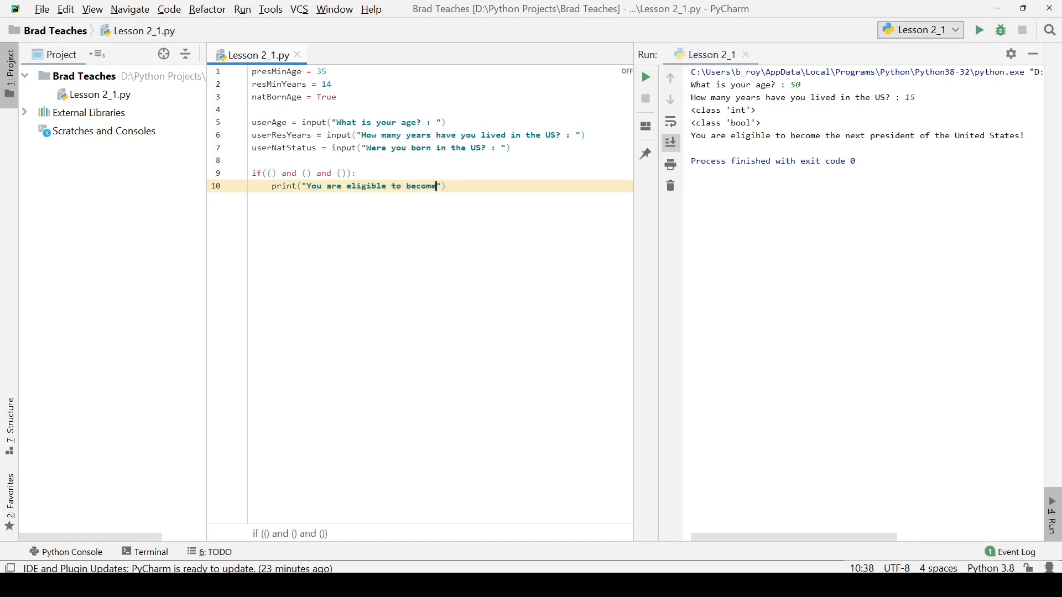
type("the next preside")
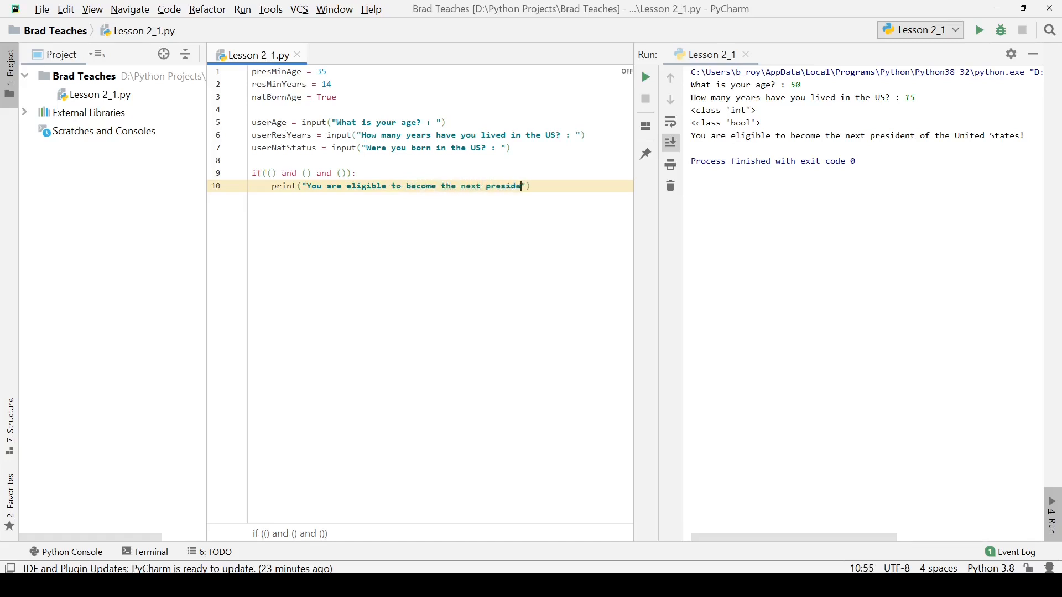
type("nt of the US!")
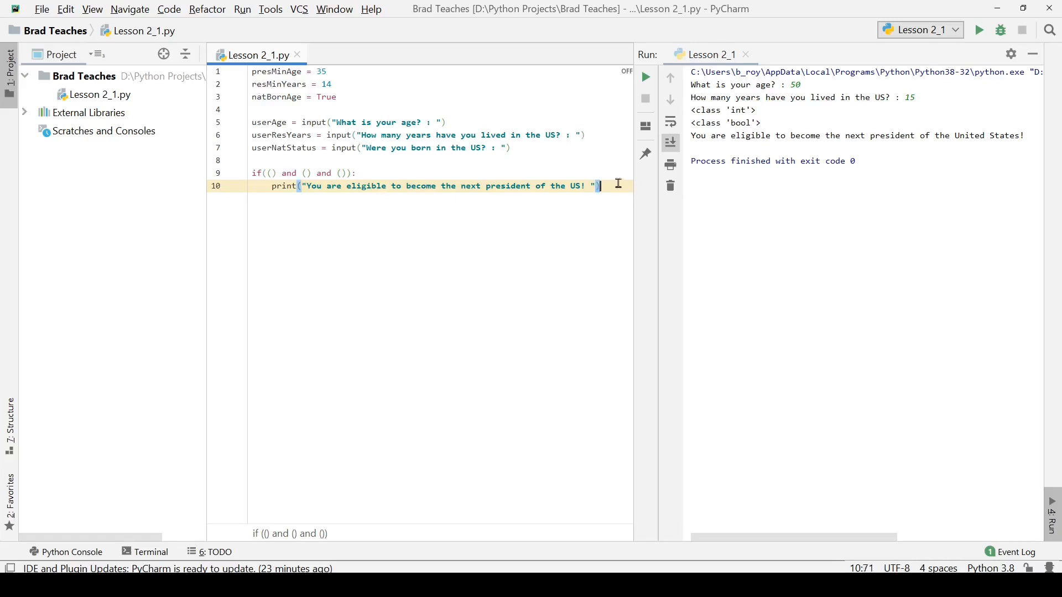
type("else:")
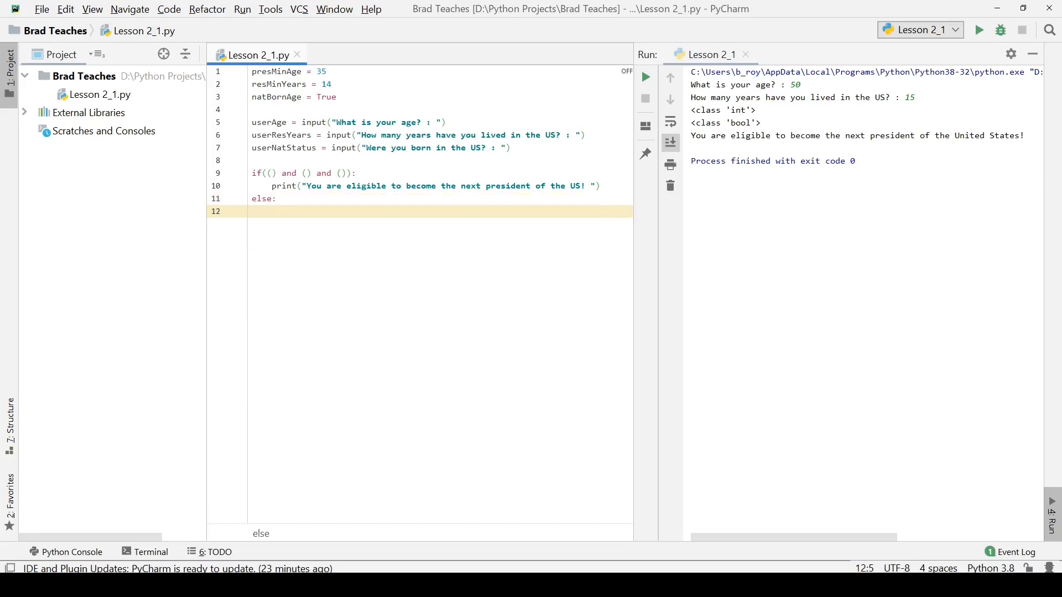
Under else:, print "You are not eligible to be president of the US! "
type("print(\"")
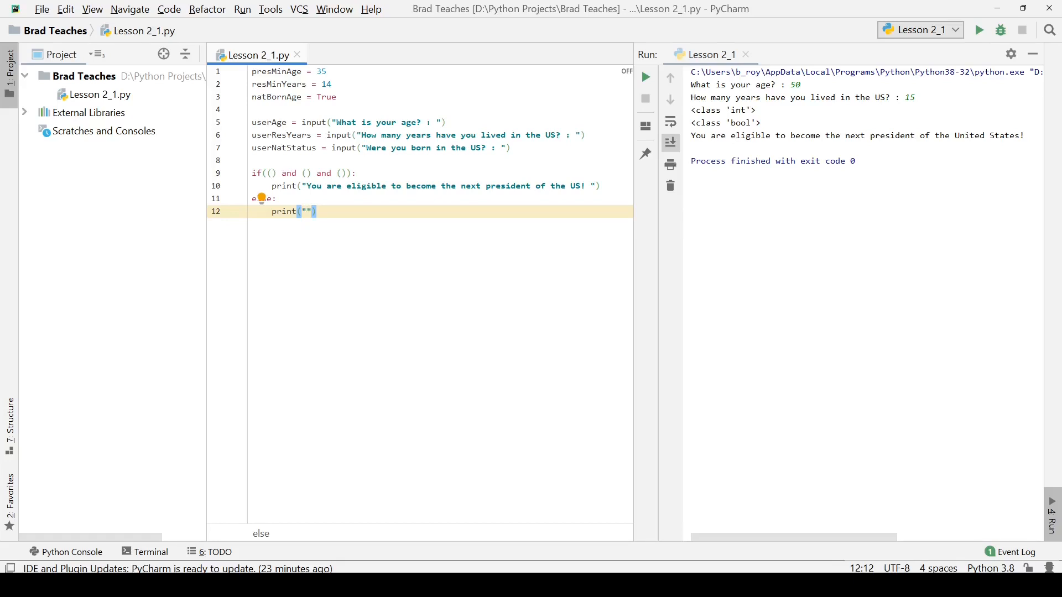
type("You are not")
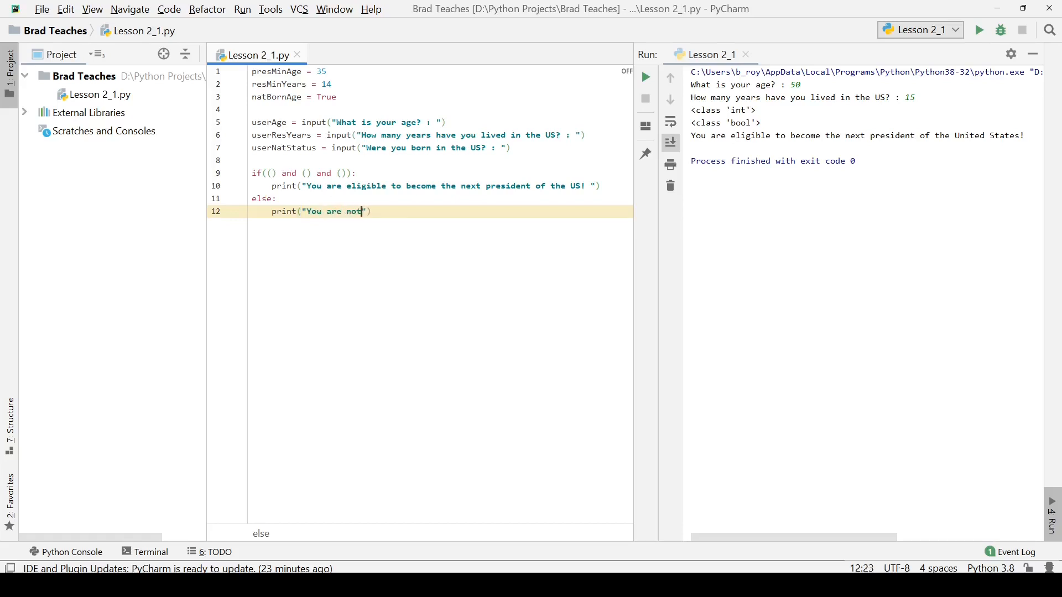
type("eligib")
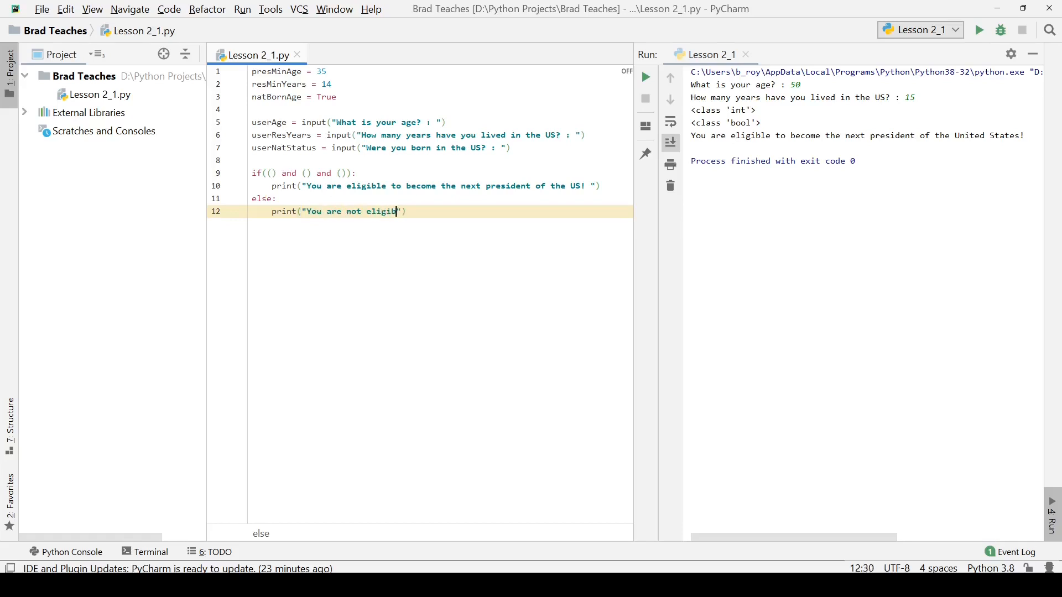
type("to be president")
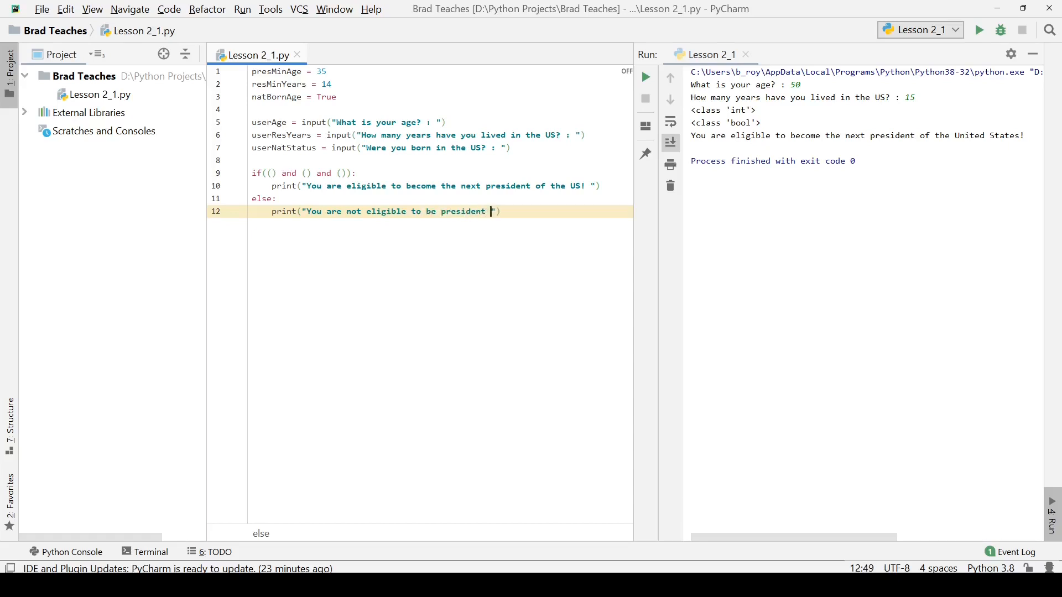
type("of the US!")
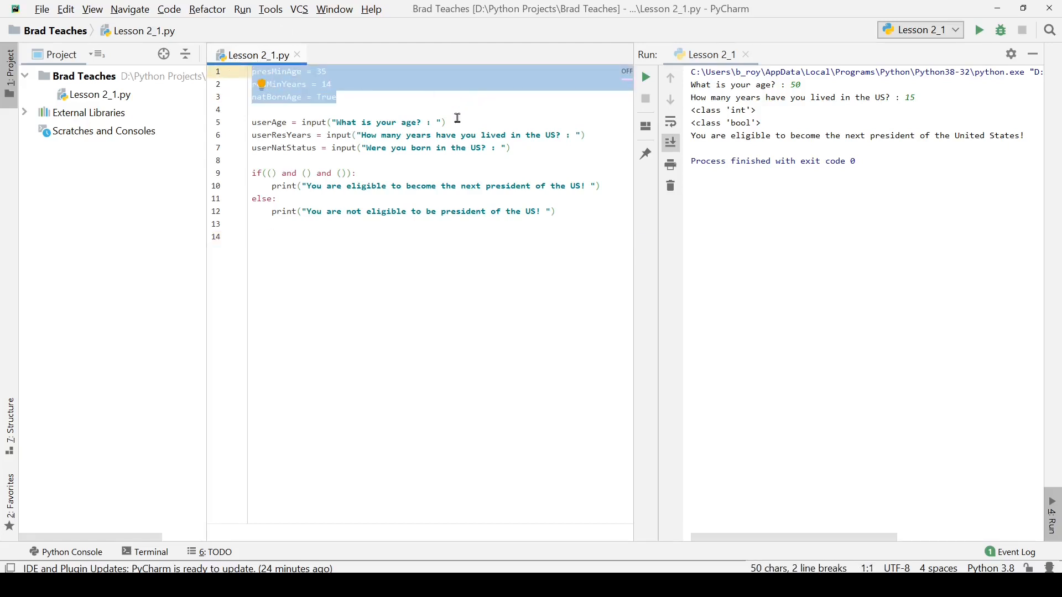
Deselect the constants and pad the condition as if( () and () and () ):
left_click(253, 122)
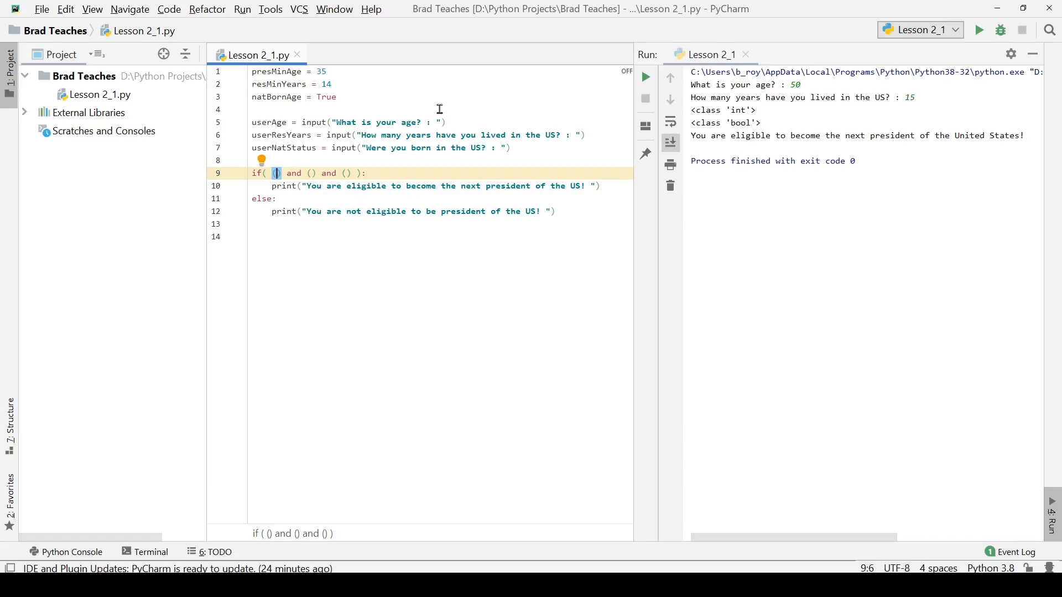
Fill the first condition slot with userAge == presMinAge via autocomplete
type("userAge == presMinAge")
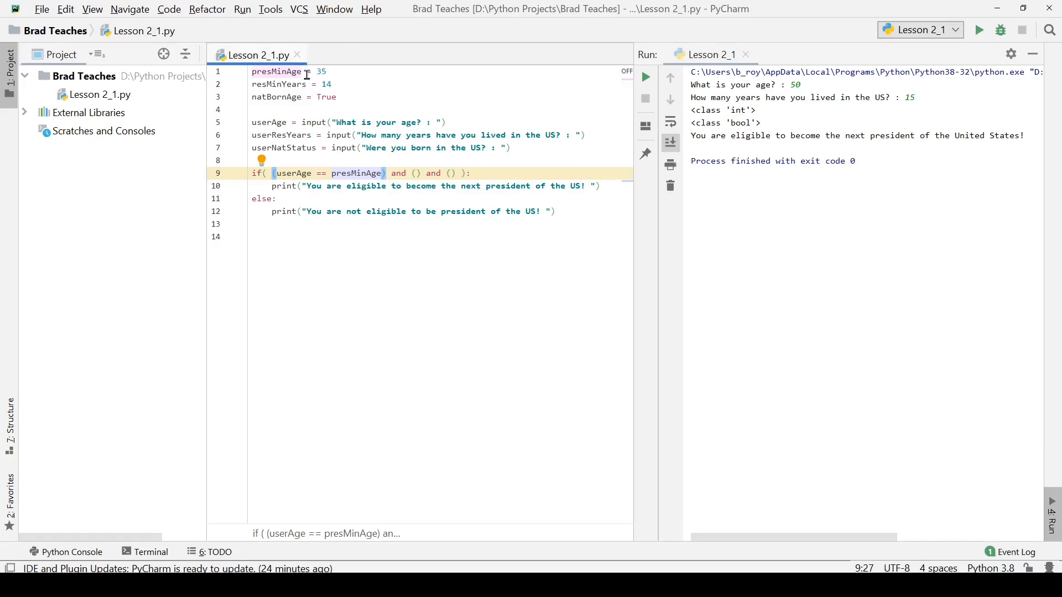
left_click(306, 72)
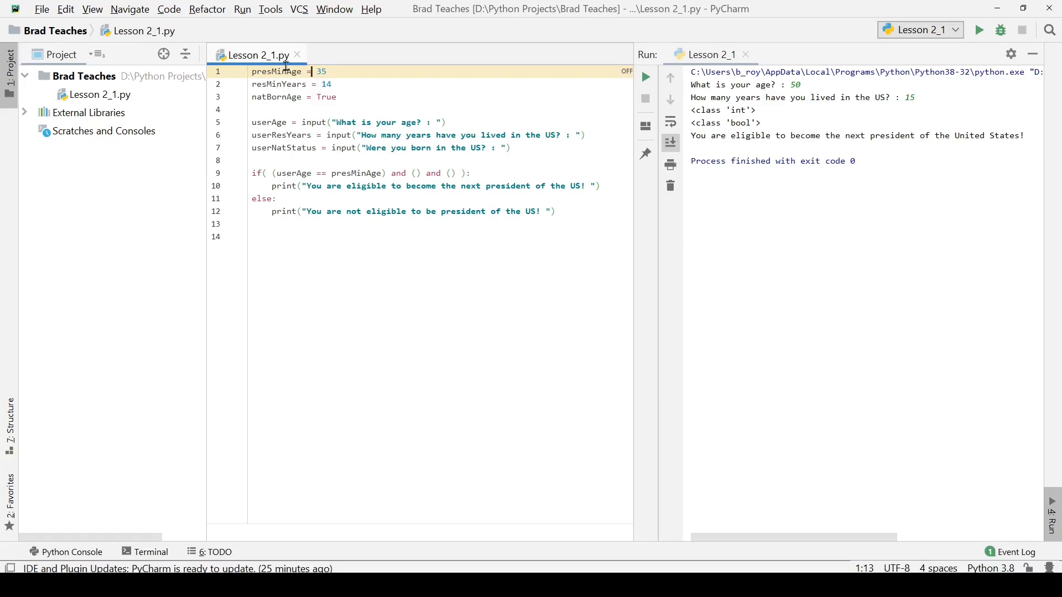
mouse_move(366, 172)
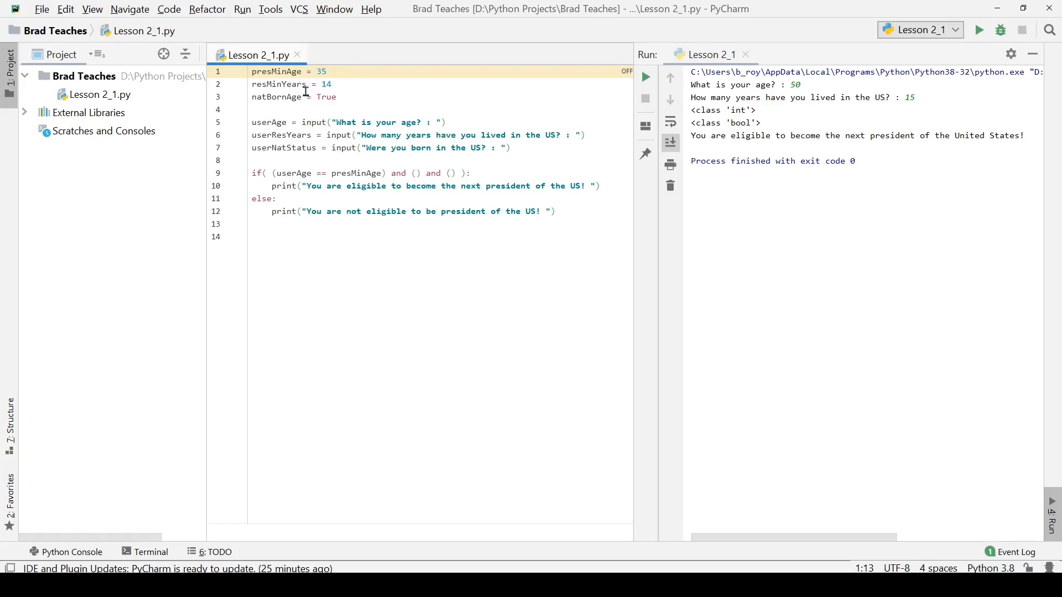
left_click(310, 71)
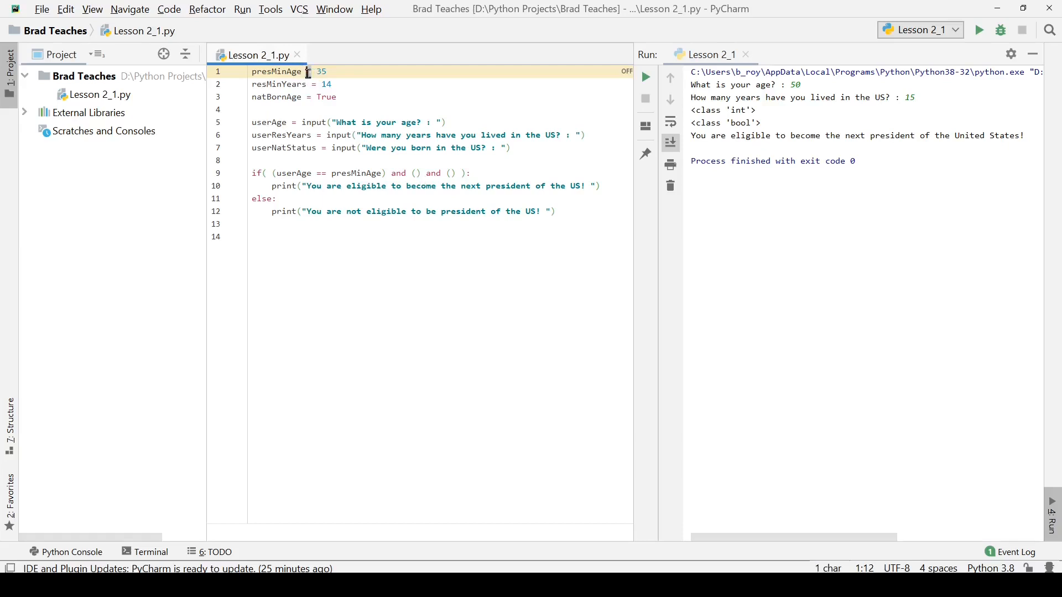
left_click(332, 71)
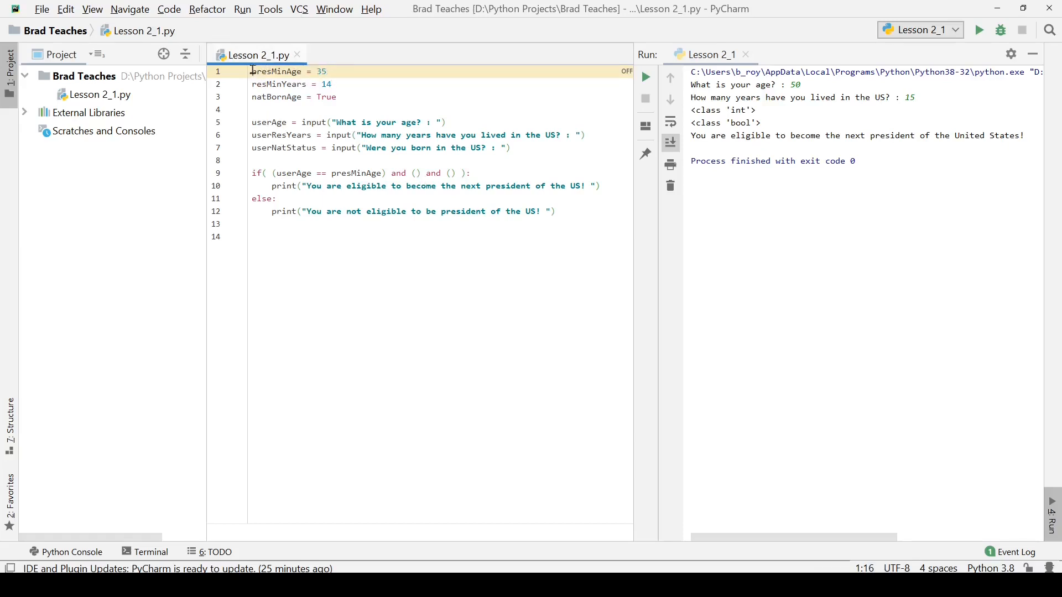
double_click(274, 71)
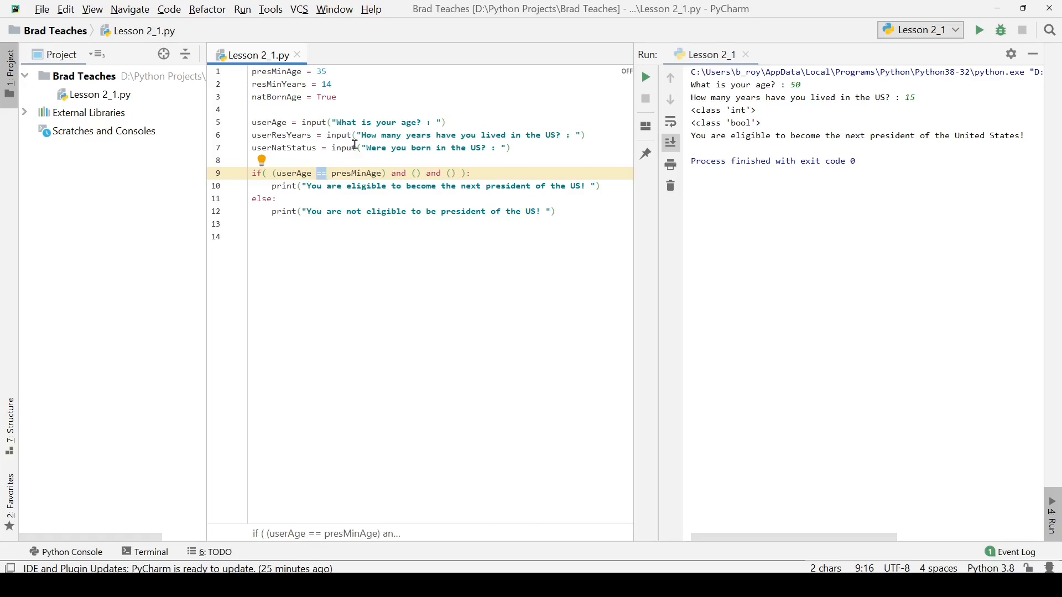
left_click(279, 172)
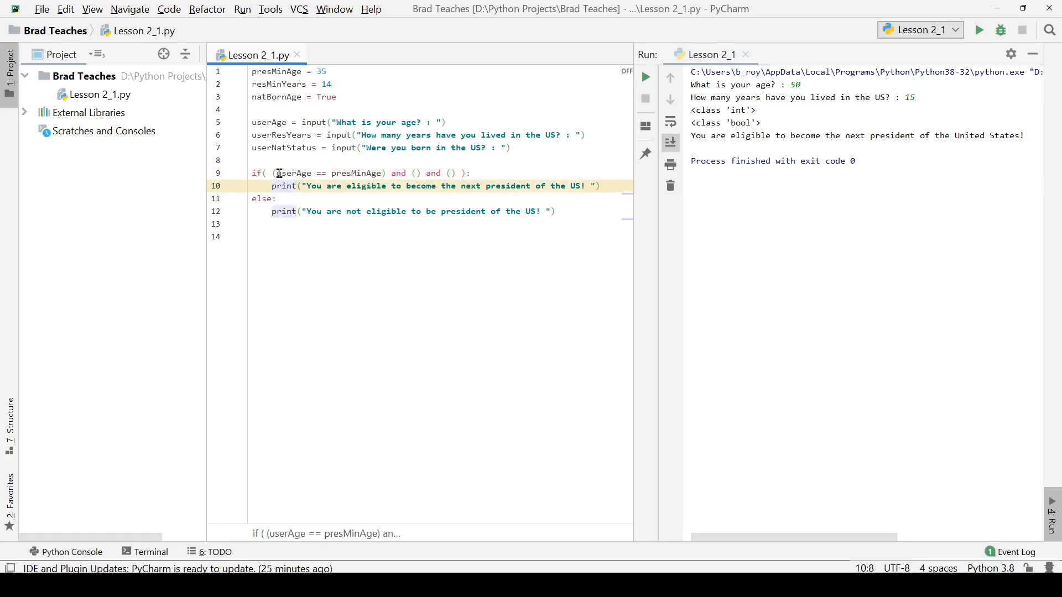
left_click_drag(275, 172, 381, 173)
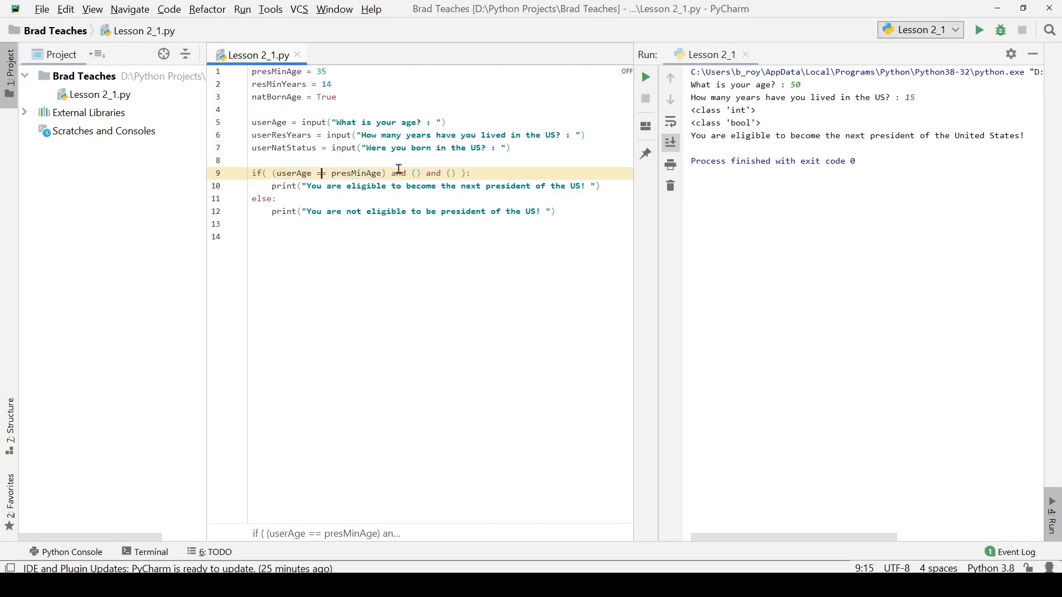
Change the first check to userAge >= presMinAge and add userResYears >= resMinYears
key("BackSpace")
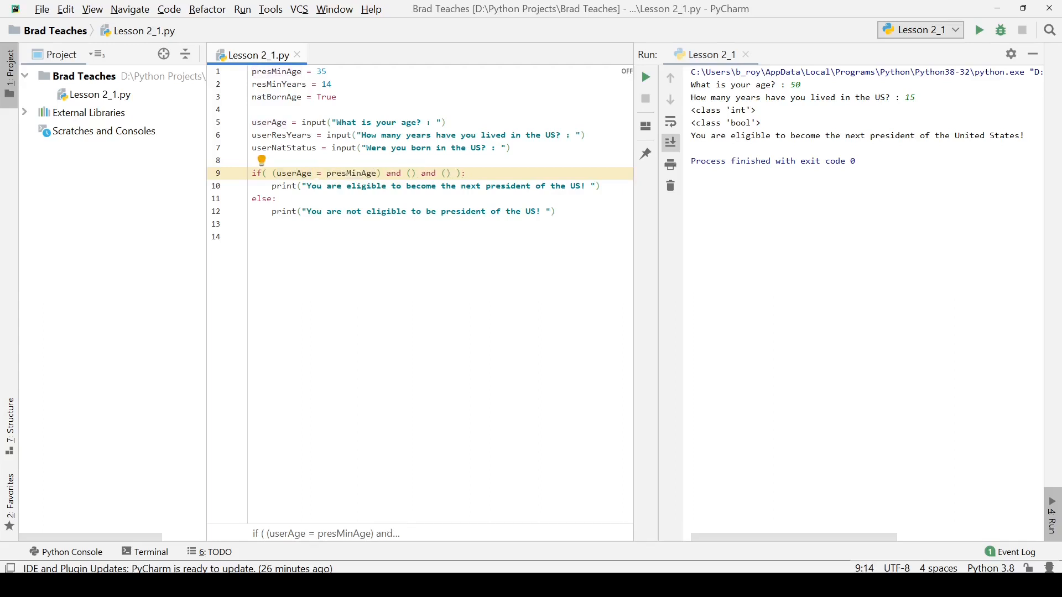
type(">=")
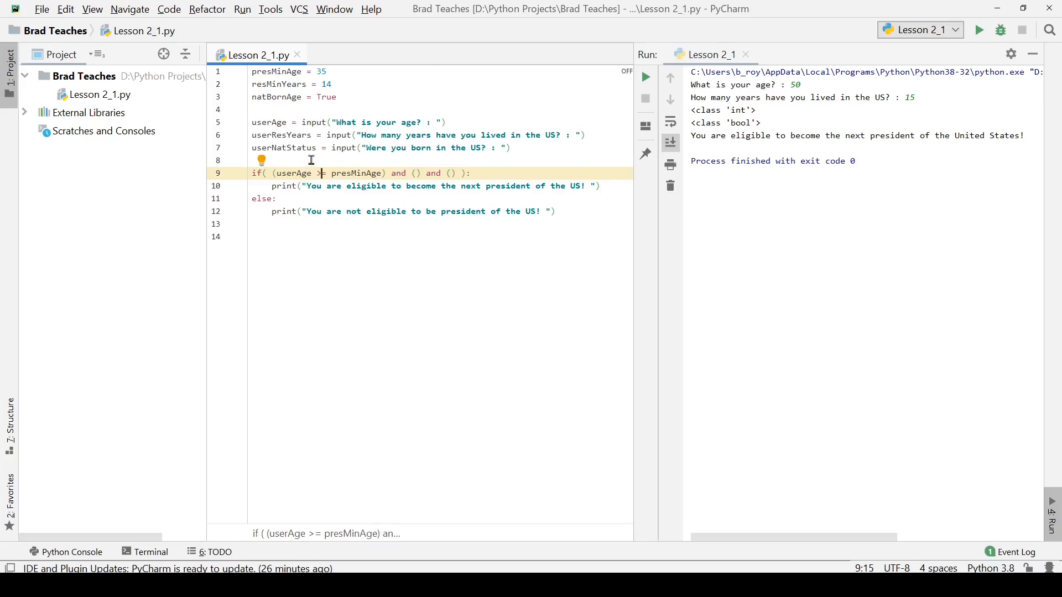
mouse_move(390, 179)
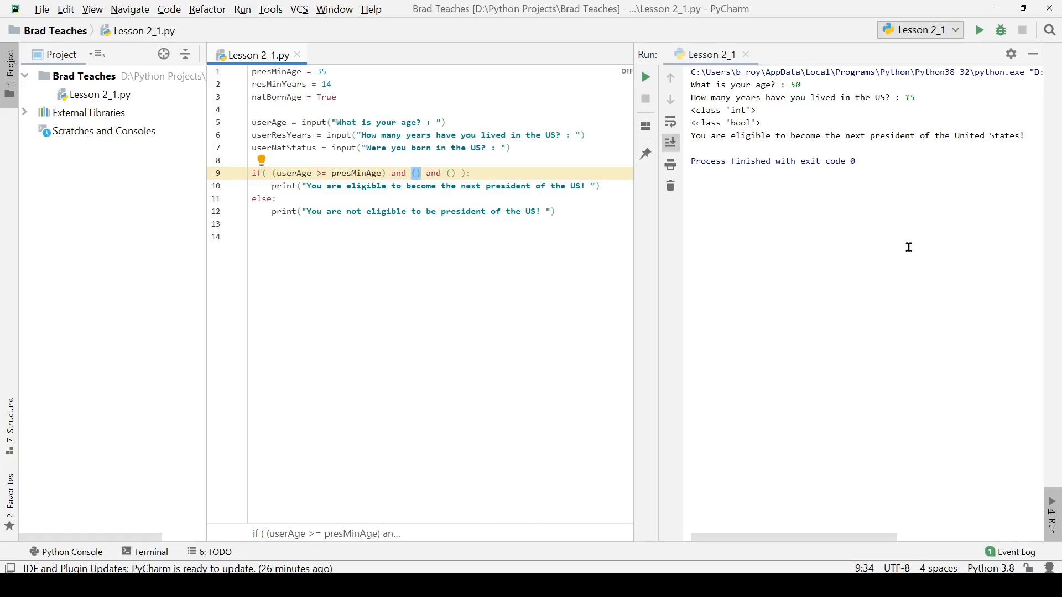
type("user")
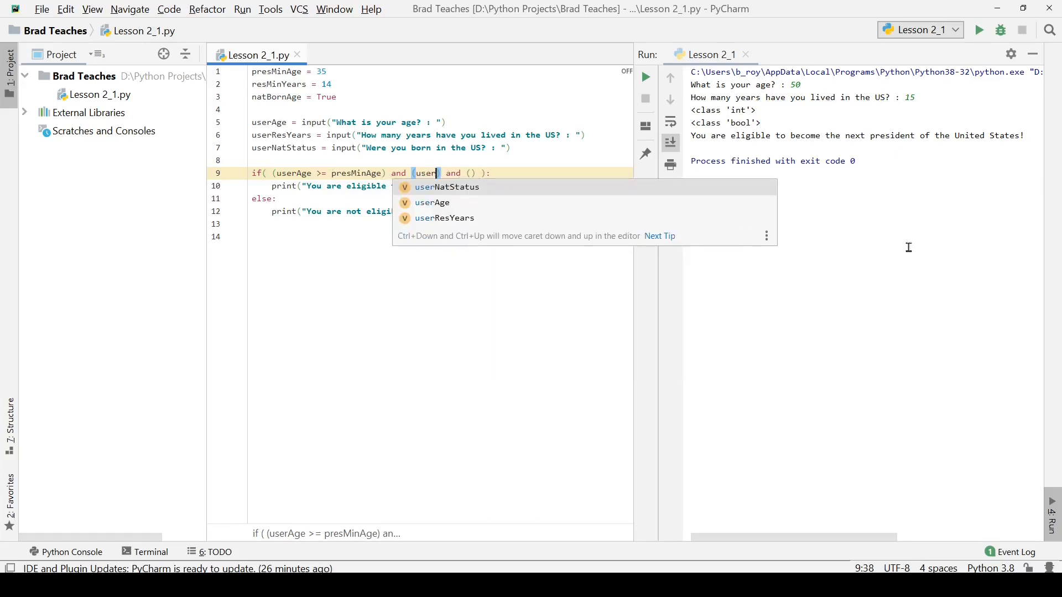
left_click(443, 218)
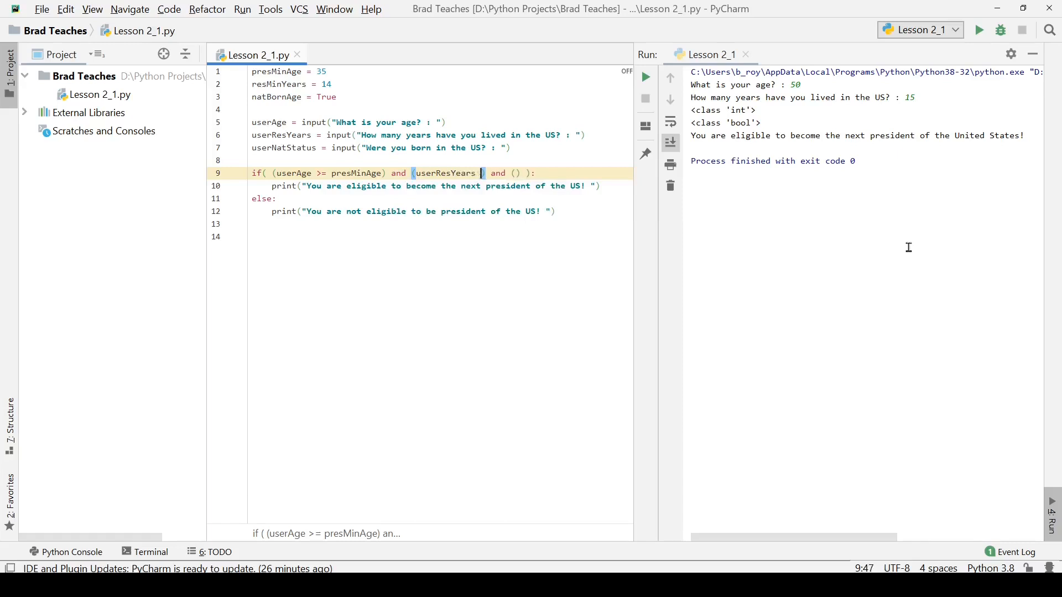
type(">")
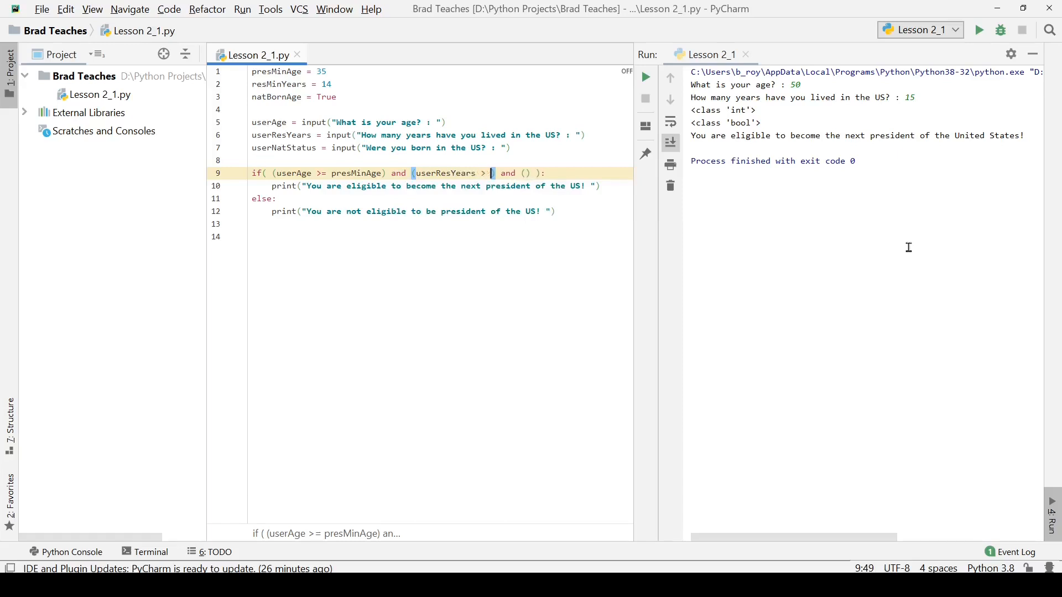
type("=")
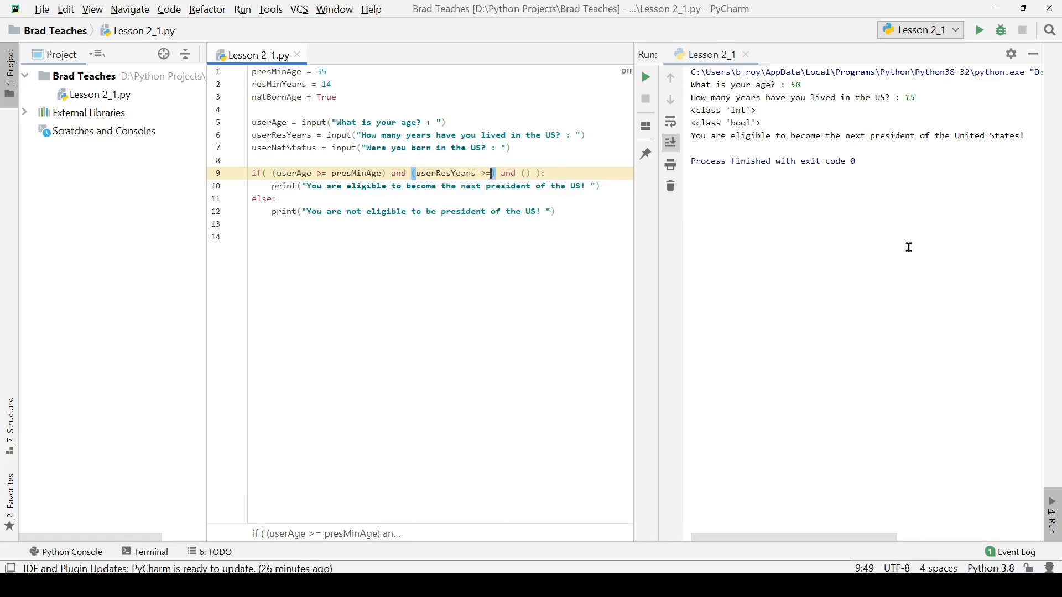
type("resMinYears")
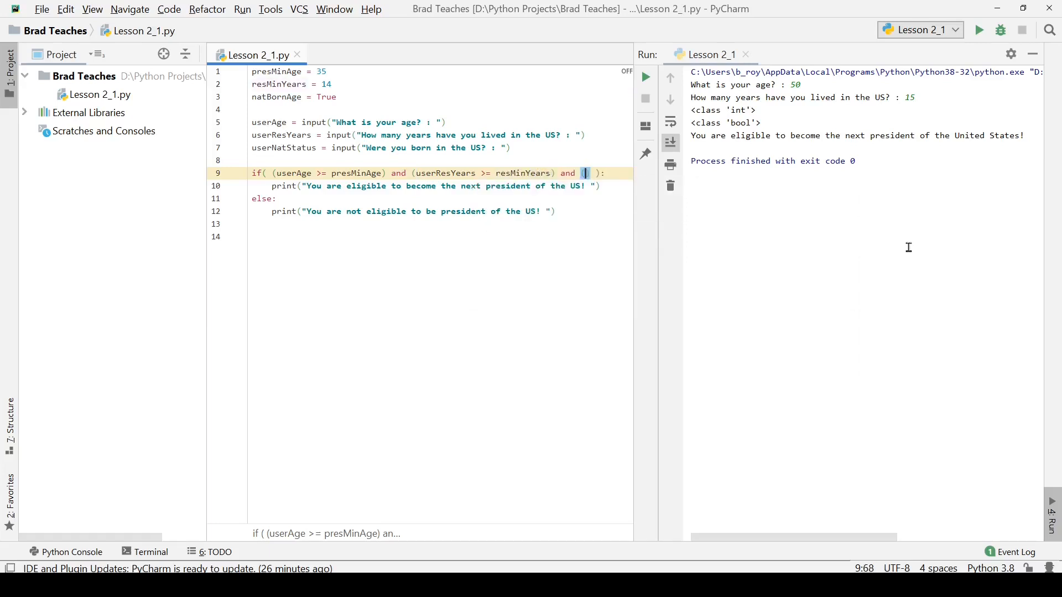
Start the third condition with userNatStatus == and rename natBornAge to natBornStatus
type("Use")
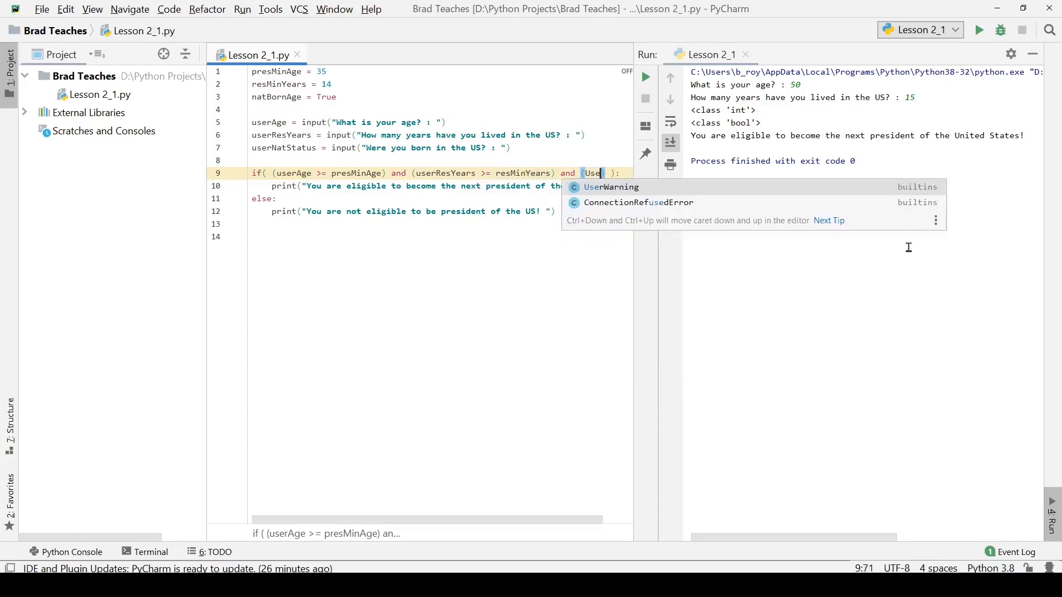
key("Escape")
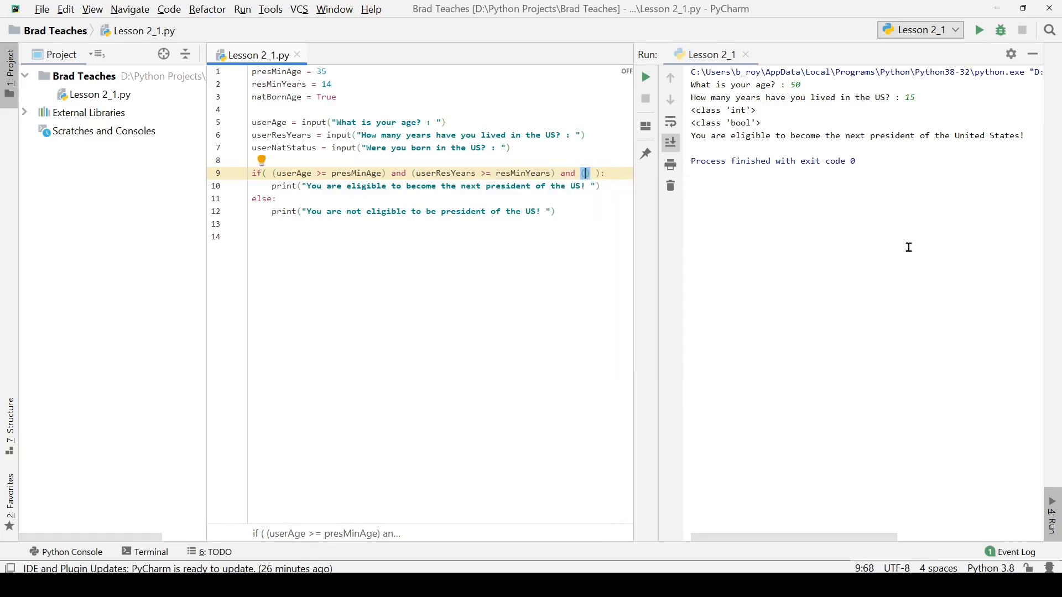
type("userNatStatus")
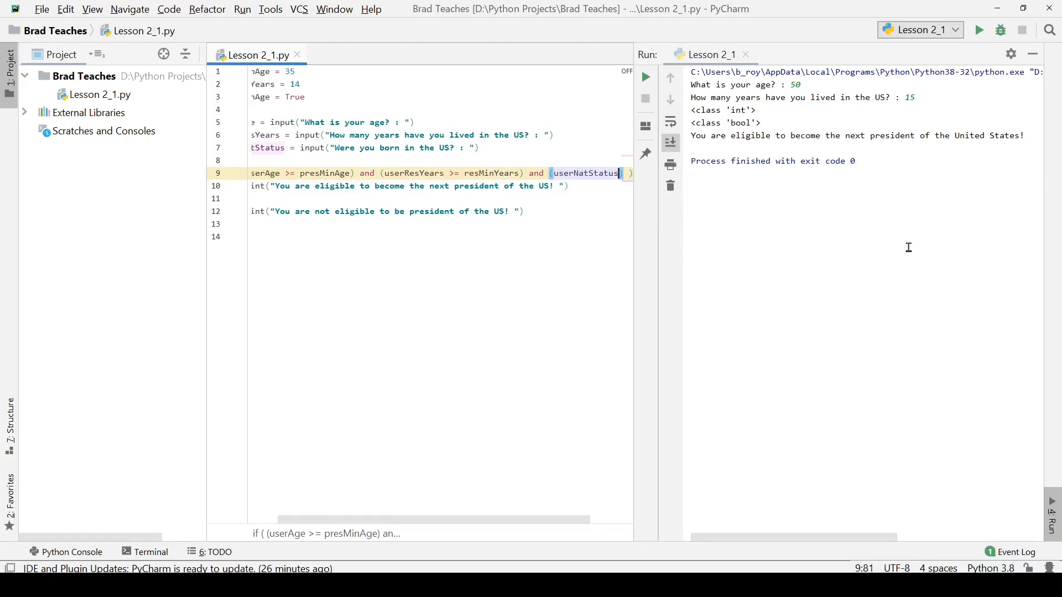
type("==")
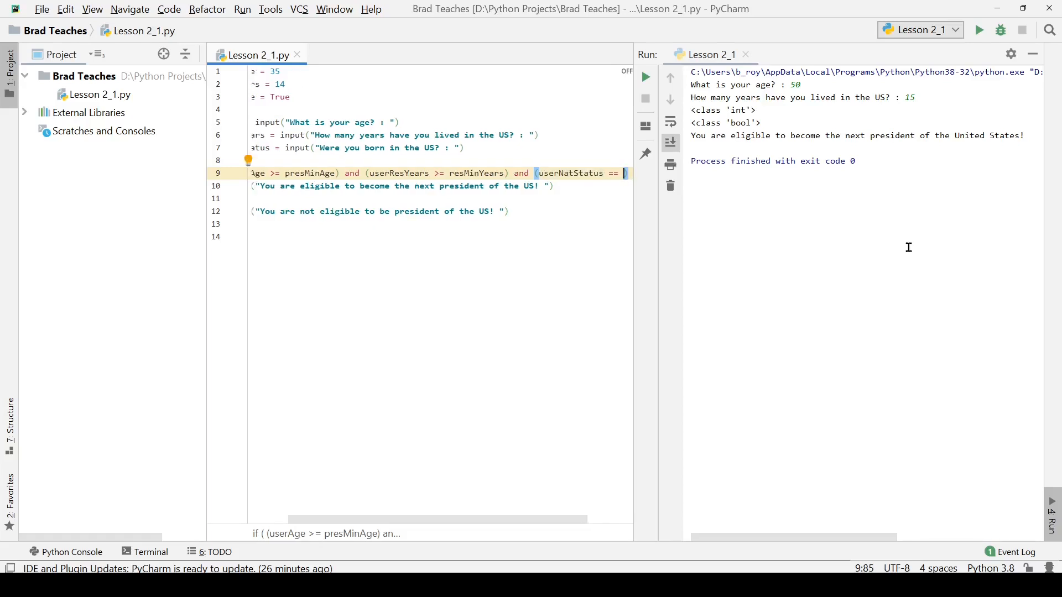
mouse_move(489, 520)
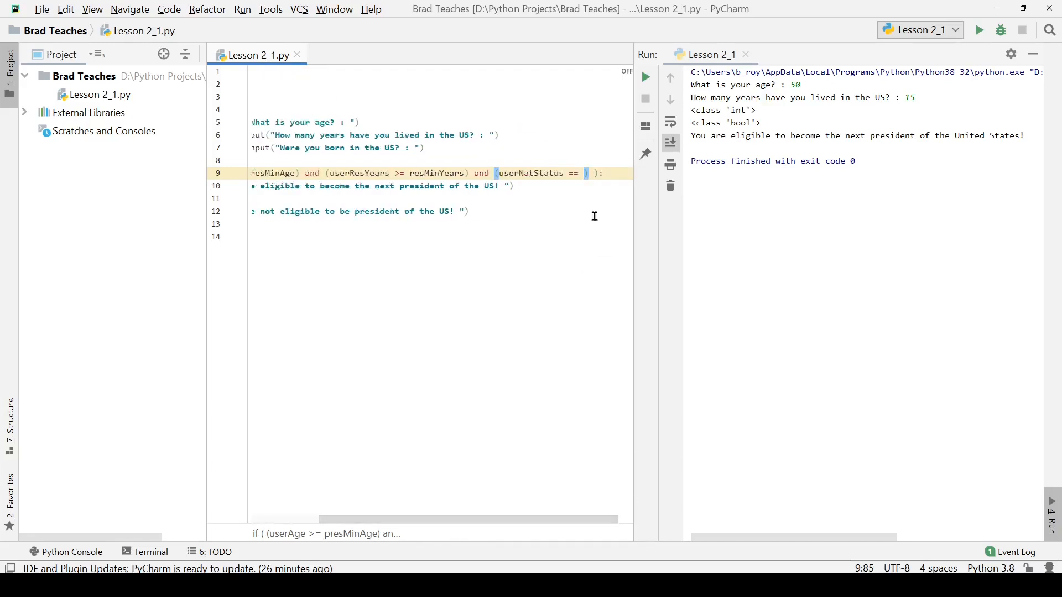
scroll("left", 3)
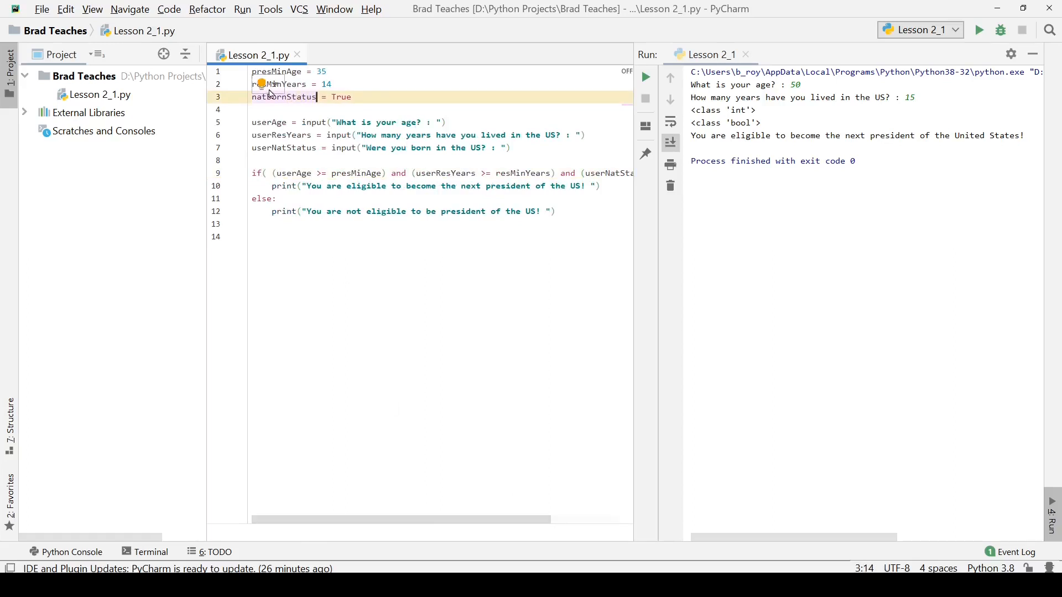
double_click(284, 97)
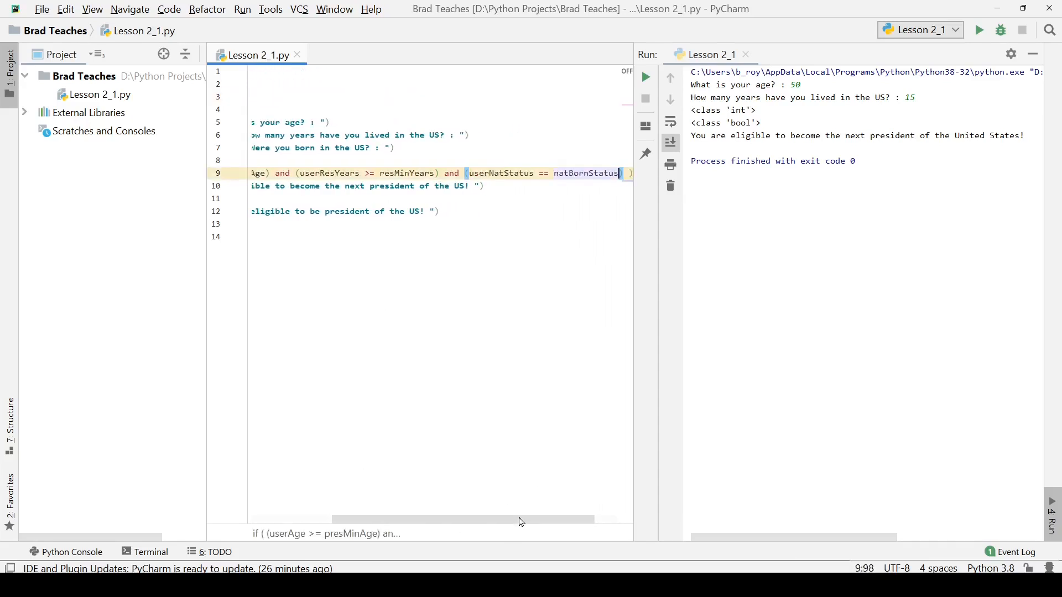
scroll("left", 3)
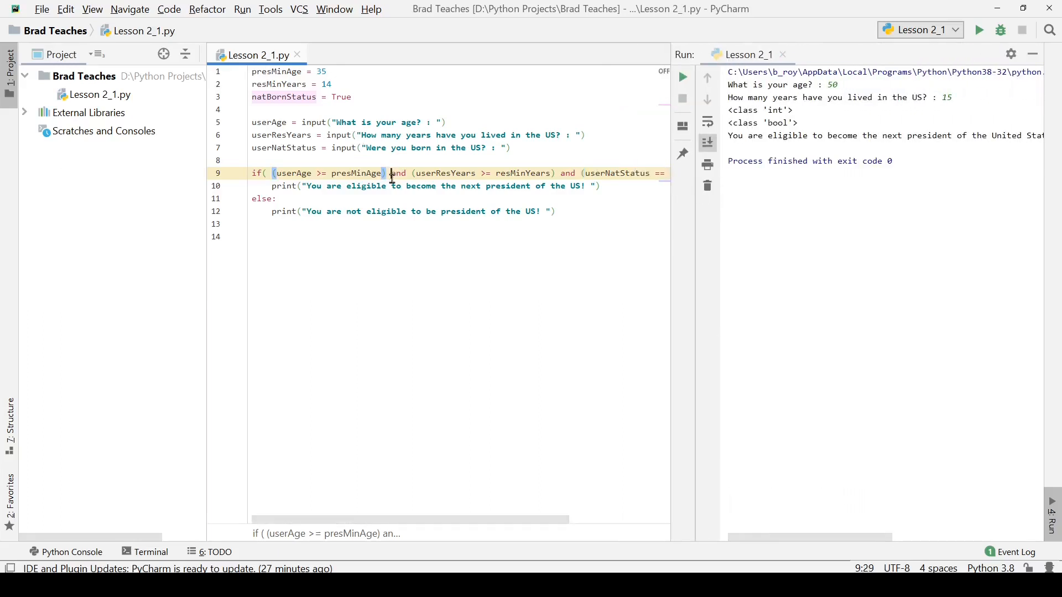
Break the line-9 if condition before each 'and', fixing the continuation-line indentation
key("Enter")
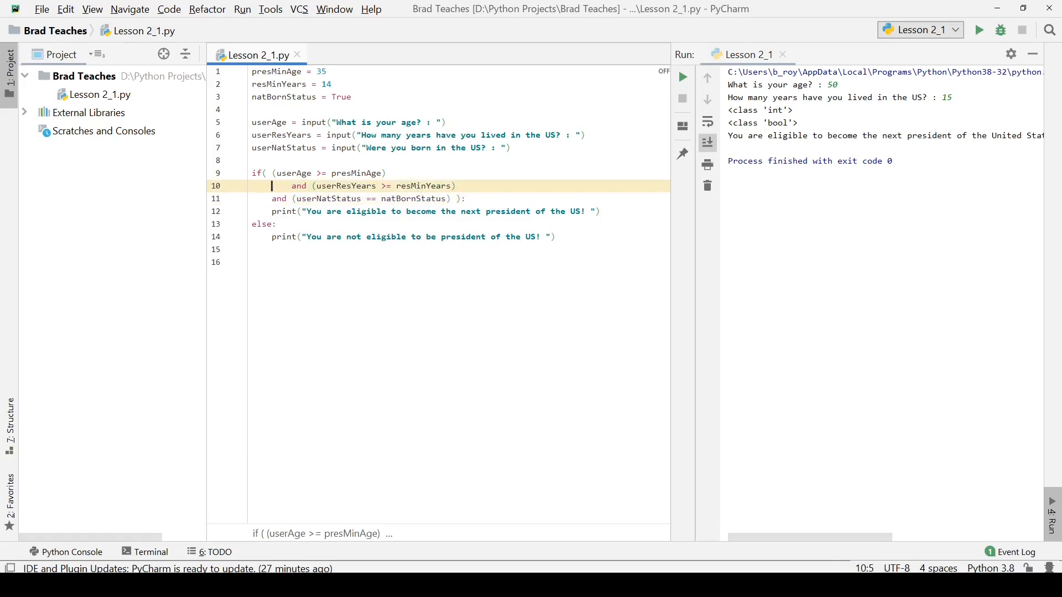
key("Backspace")
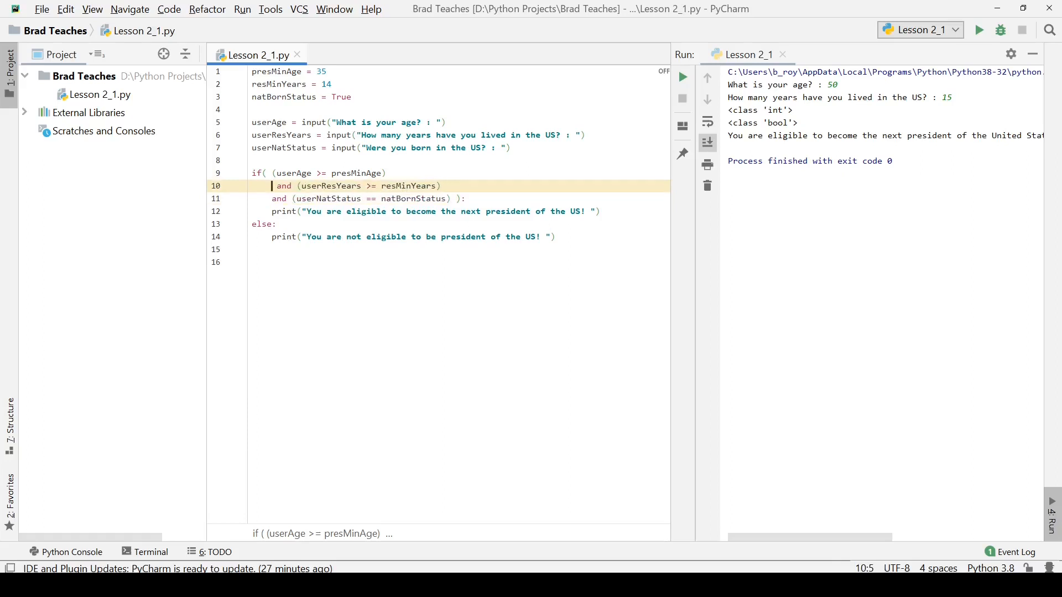
left_click(442, 186)
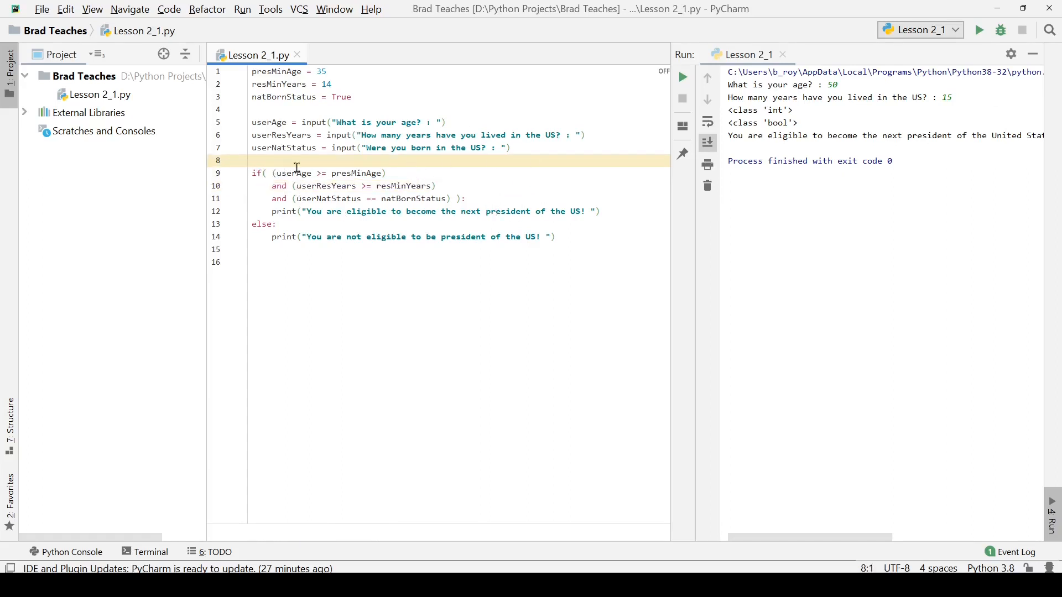
mouse_move(579, 240)
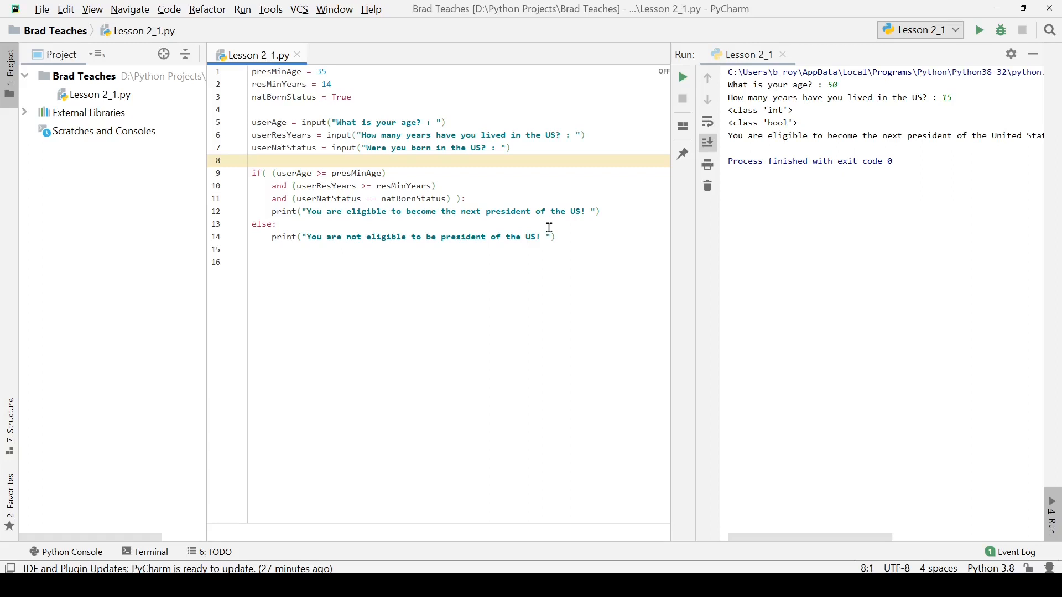
mouse_move(545, 267)
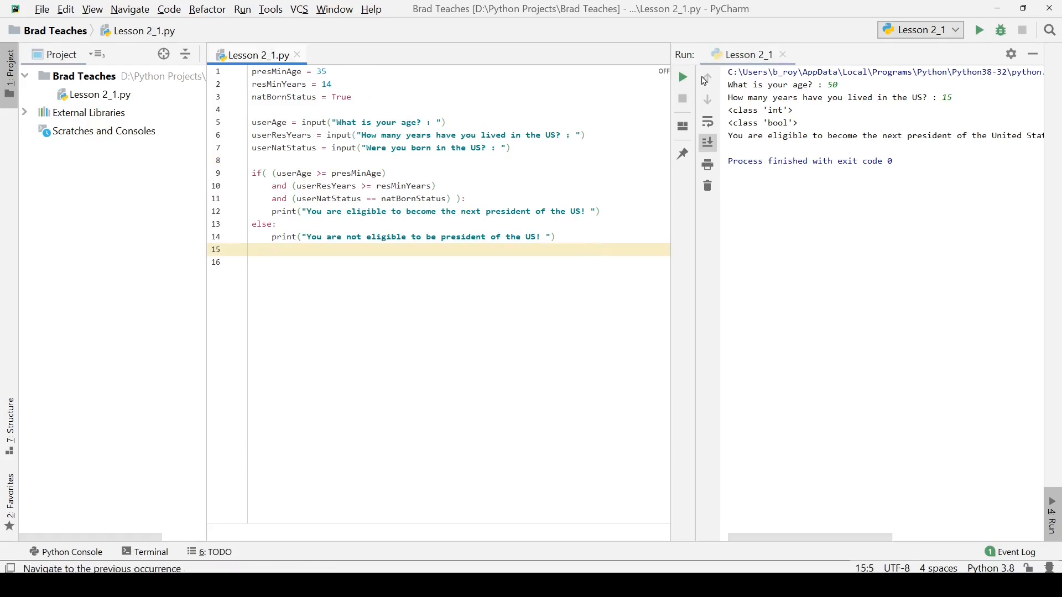
Run the script answering 50, 50 and True, hitting a str-vs-int '>=' TypeError
left_click(682, 76)
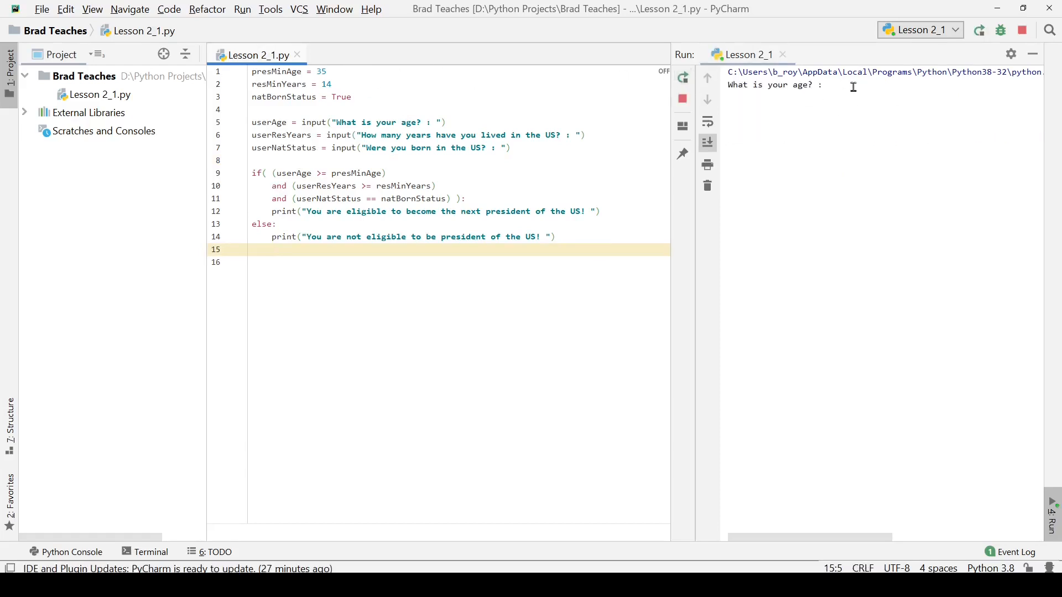
type("50")
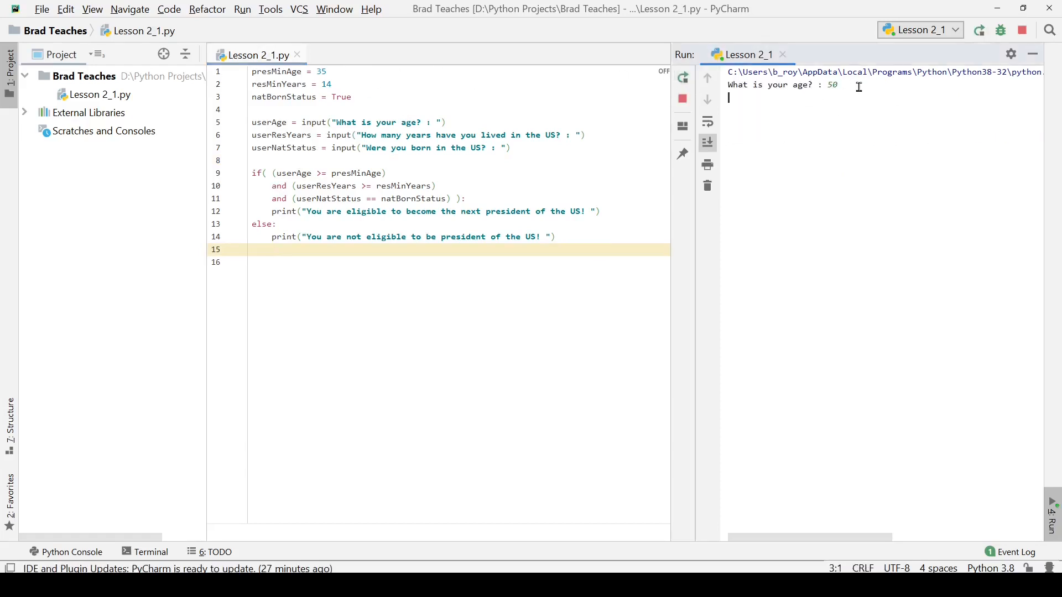
type("15")
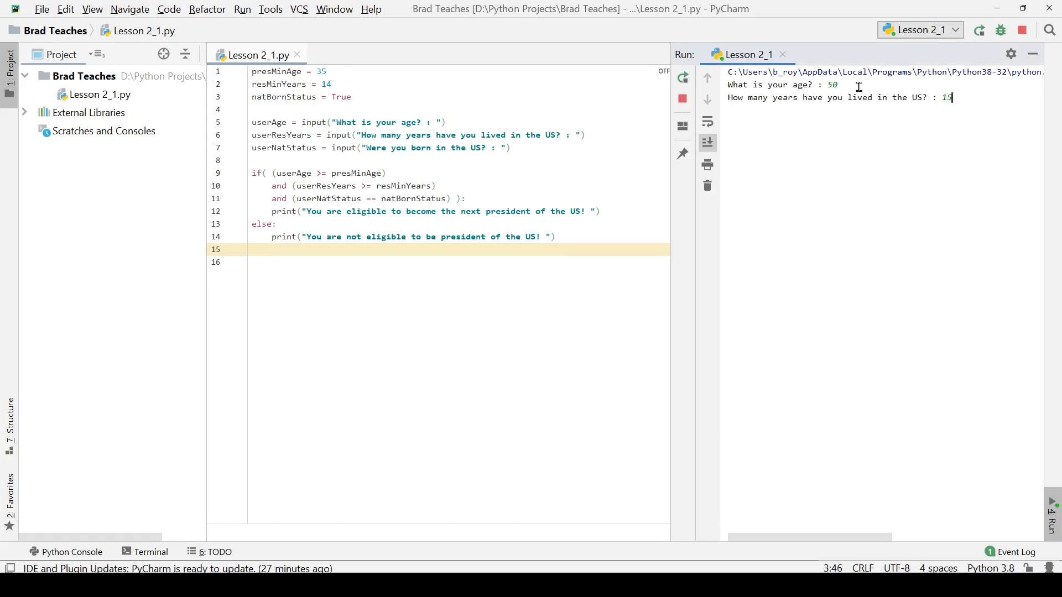
key("Enter")
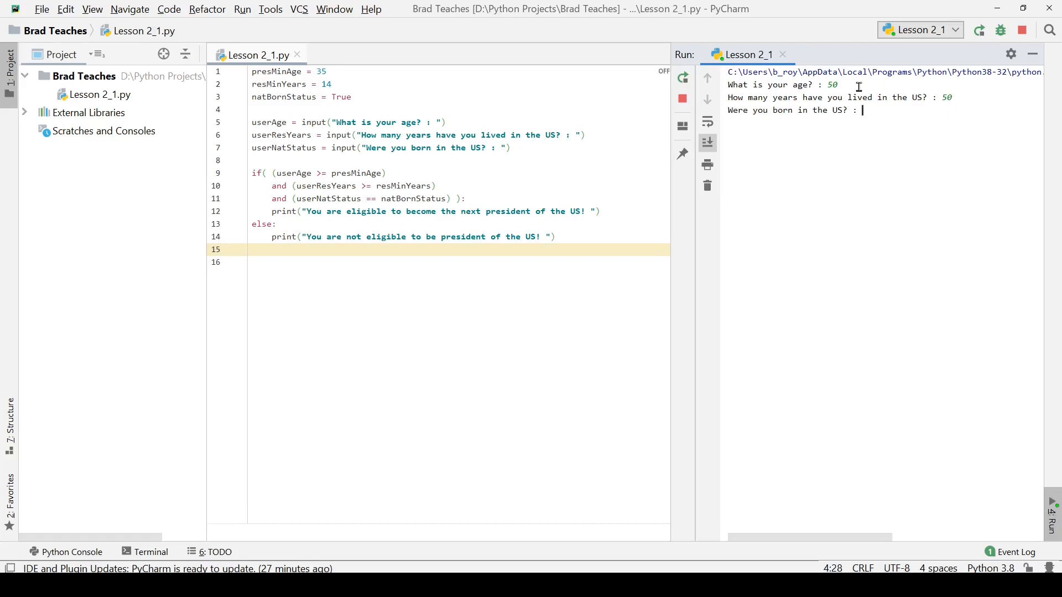
type("True")
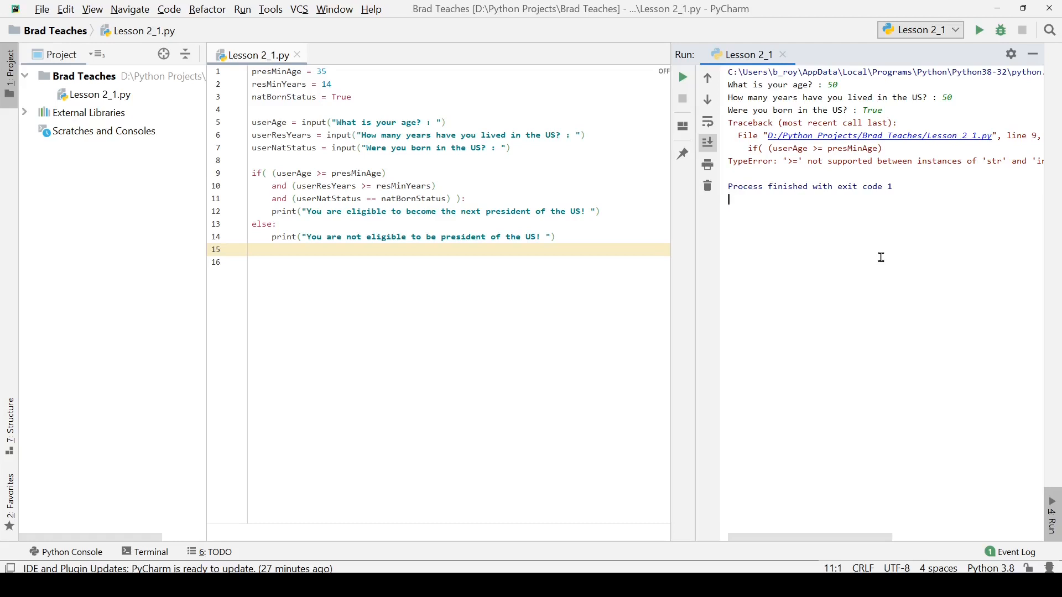
mouse_move(306, 122)
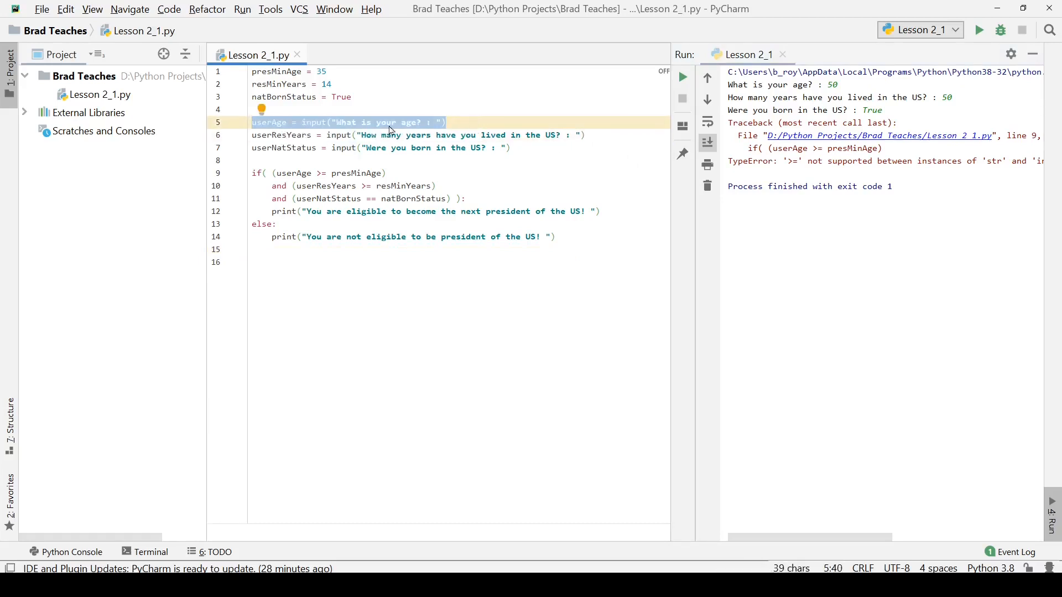
Wrap the userAge and userResYears inputs in int() and userNatStatus in bool()
left_click(322, 122)
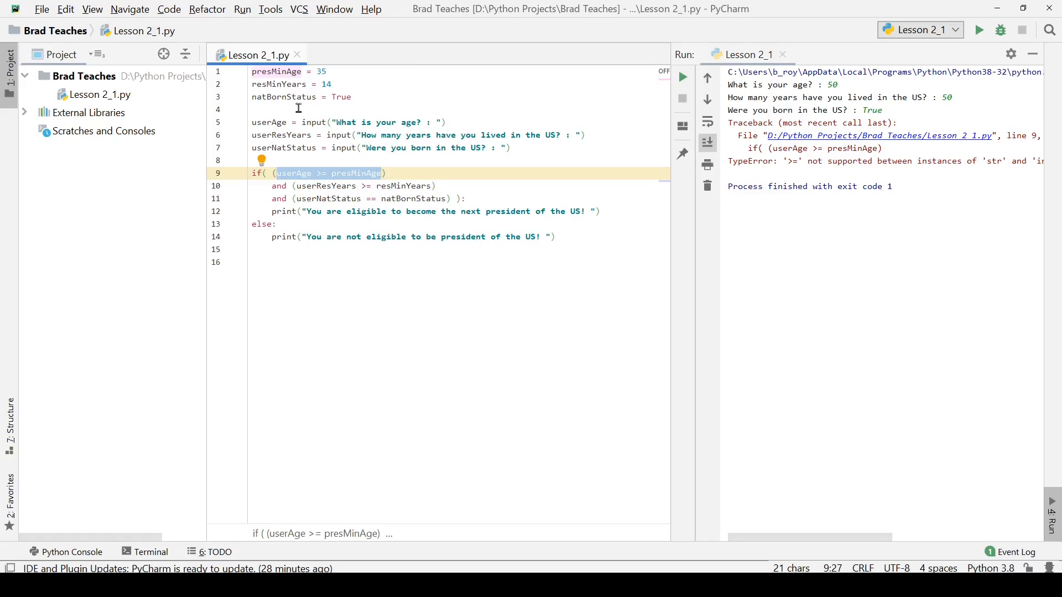
type("int(")
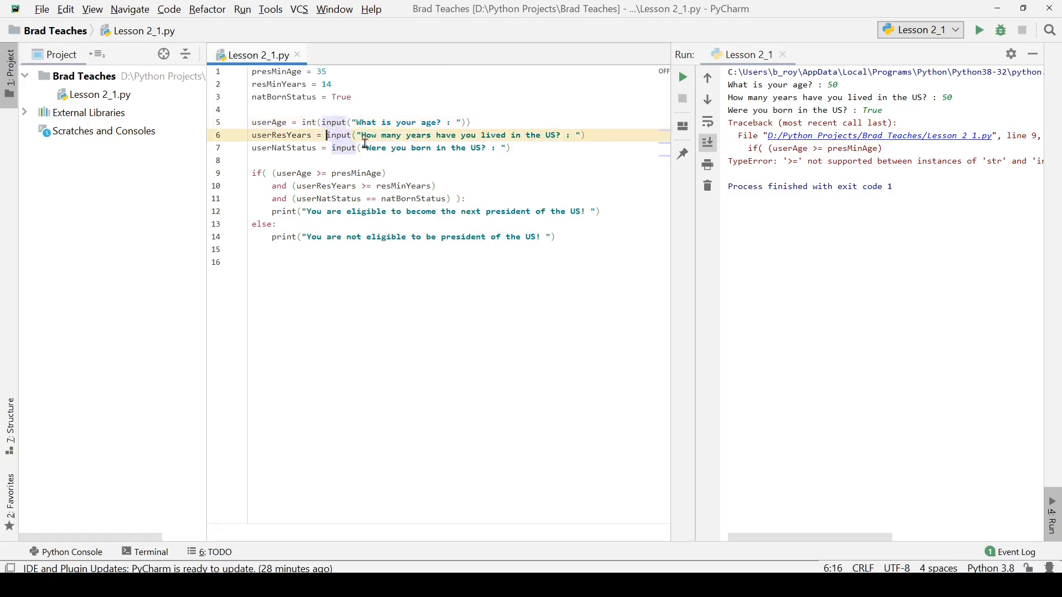
type("int(")
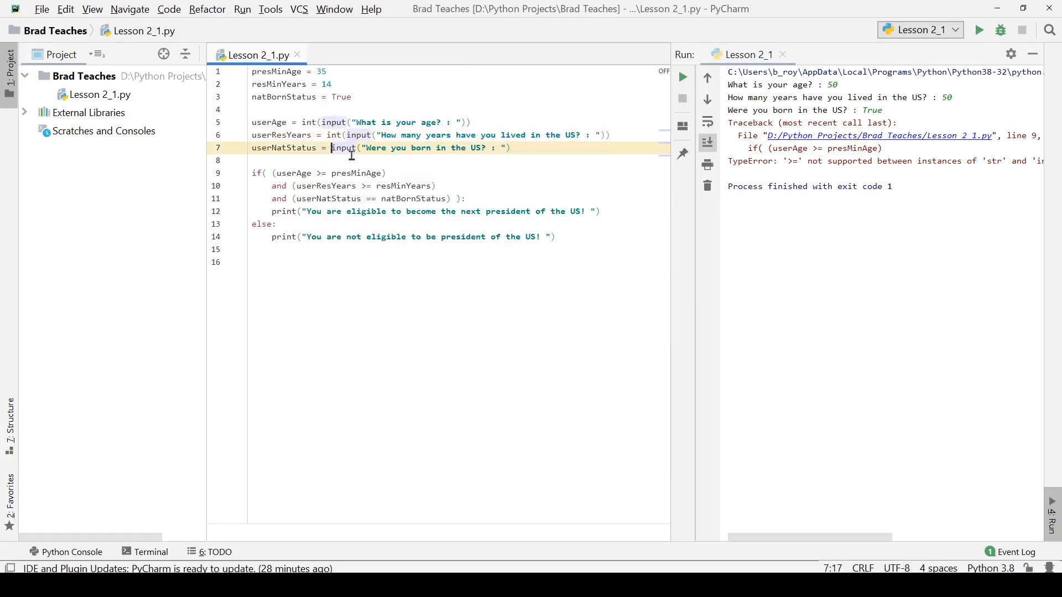
type("bool(")
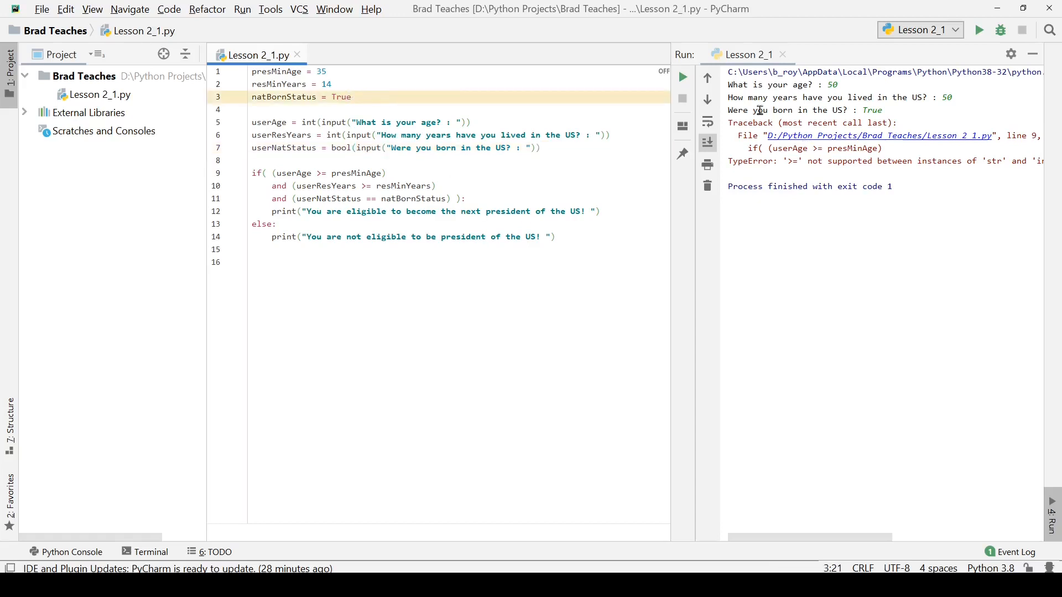
Rerun with answers 50, 50 and True, printing the eligible-to-become-president message
left_click(980, 29)
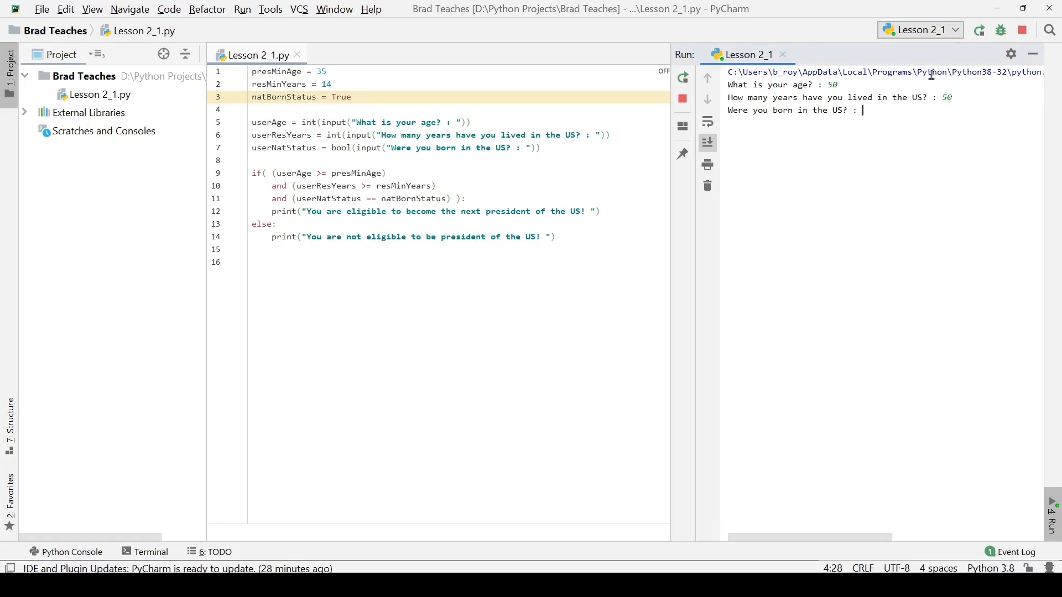
type("True")
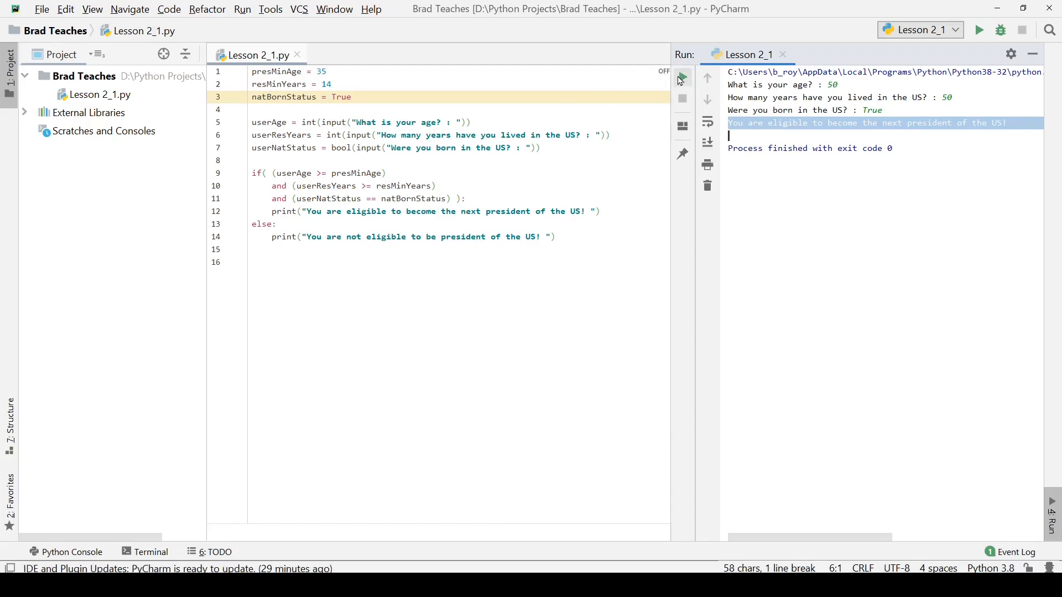
mouse_move(682, 78)
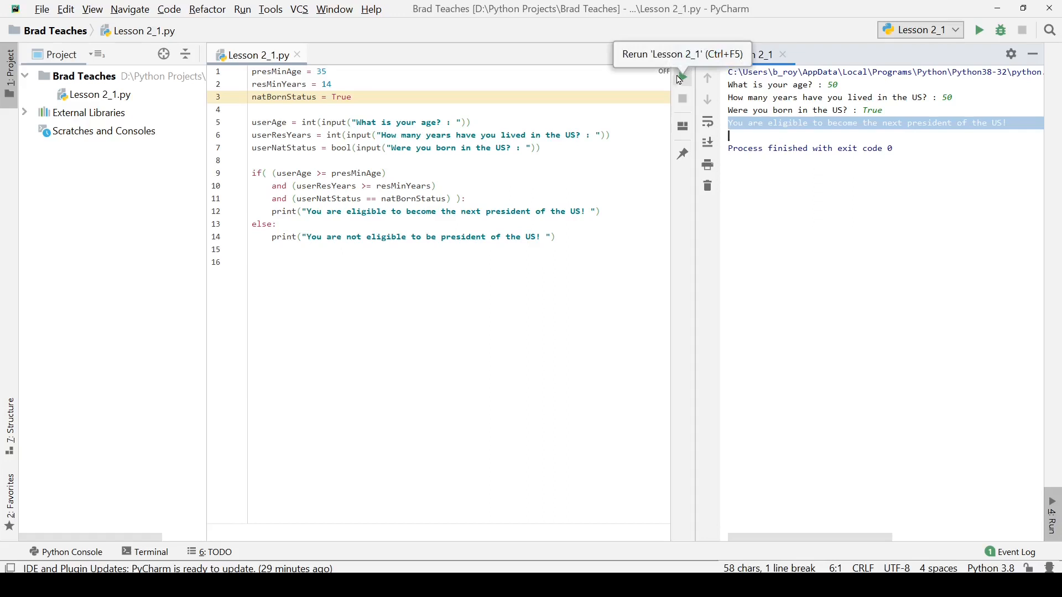
mouse_move(684, 86)
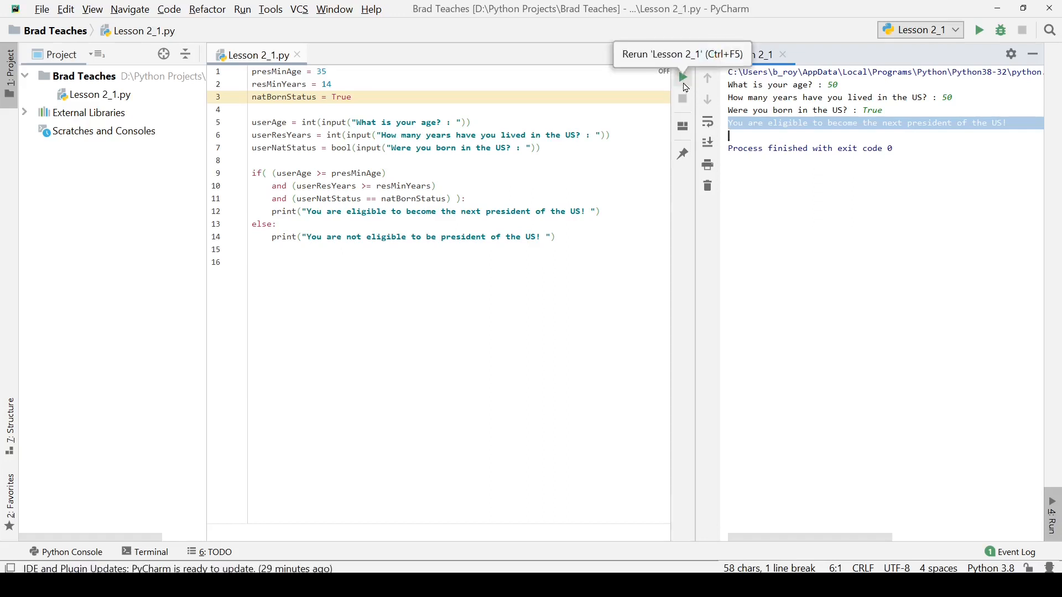
Rerun with age 50, 5 residency years and True, printing the not-eligible message
left_click(682, 77)
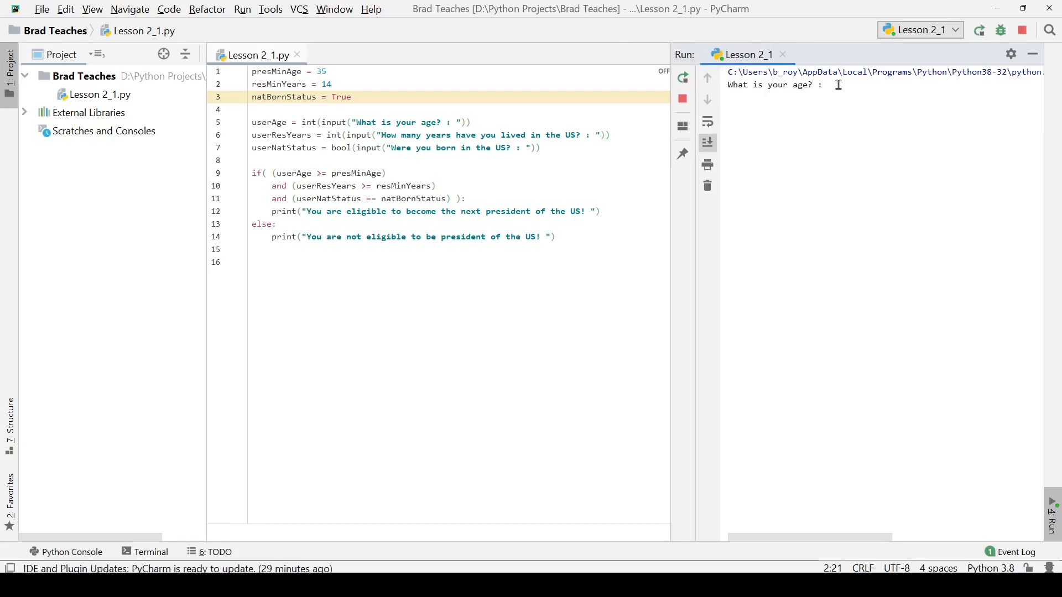
type("56")
type("5")
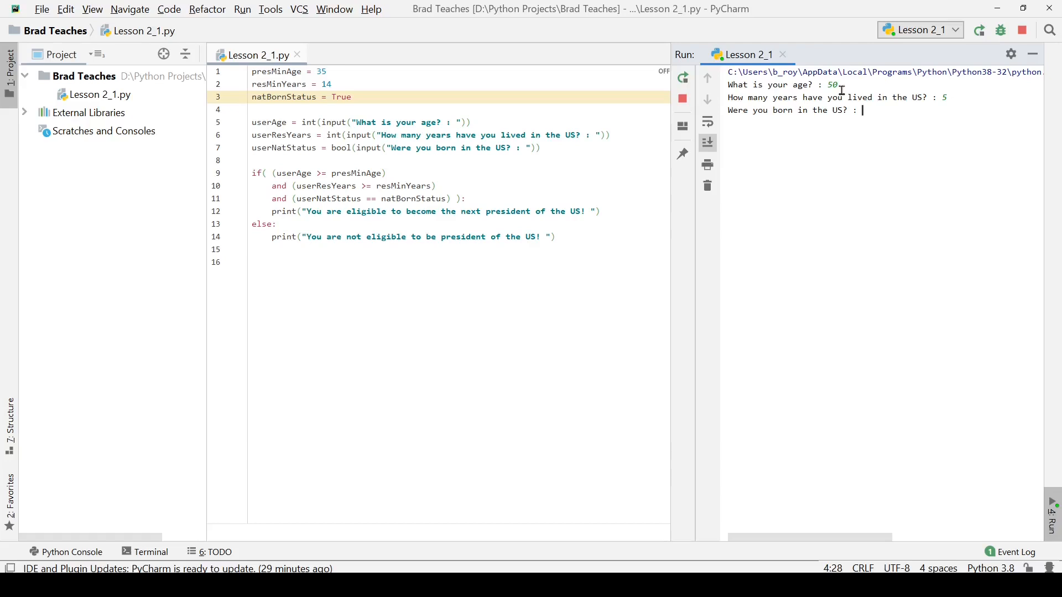
type("True")
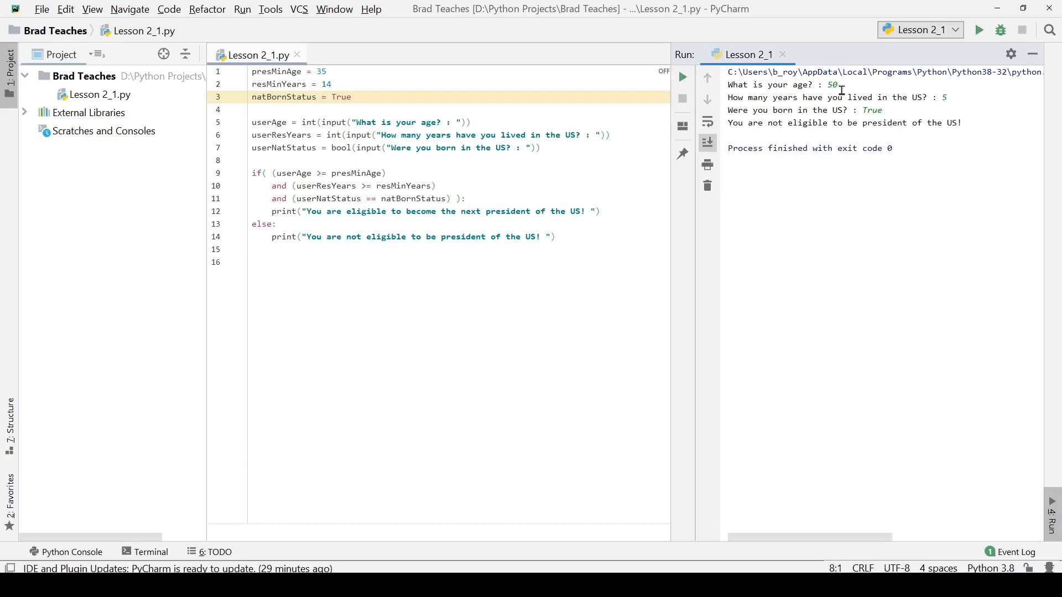
mouse_move(853, 148)
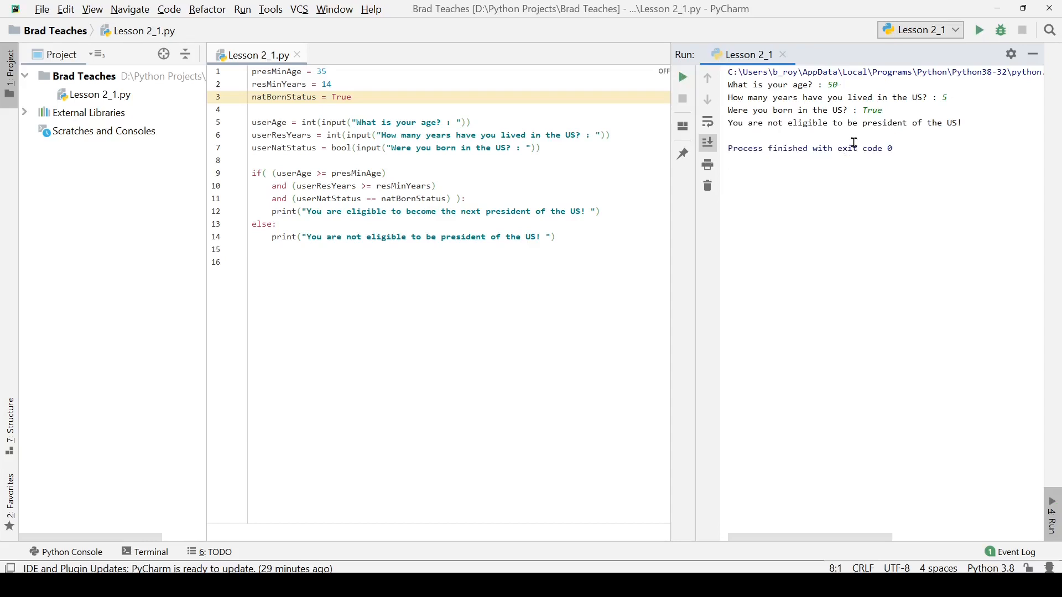